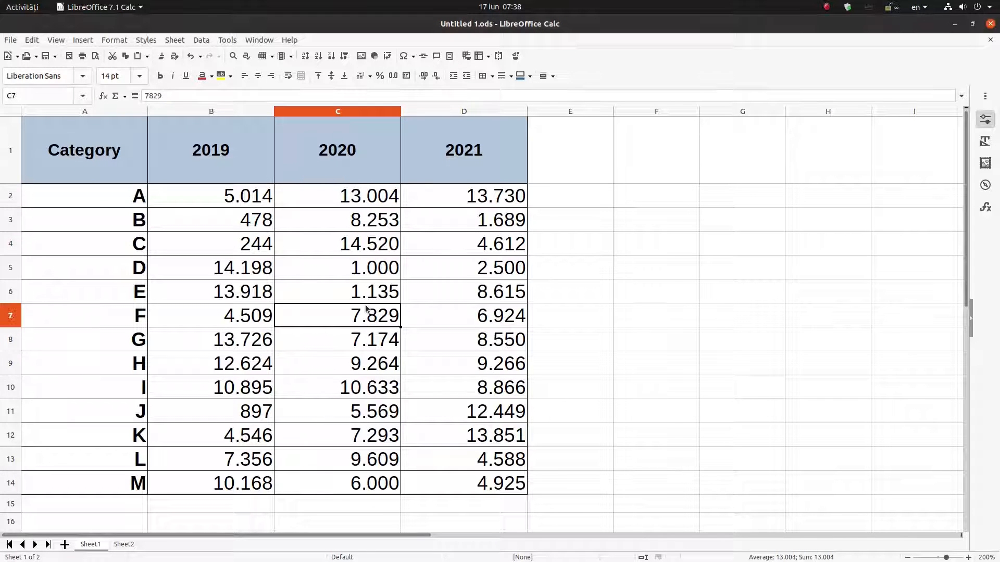
# Enter 2 in category D's 2020 cell so it shows 2.000.
pyautogui.click(337, 315)
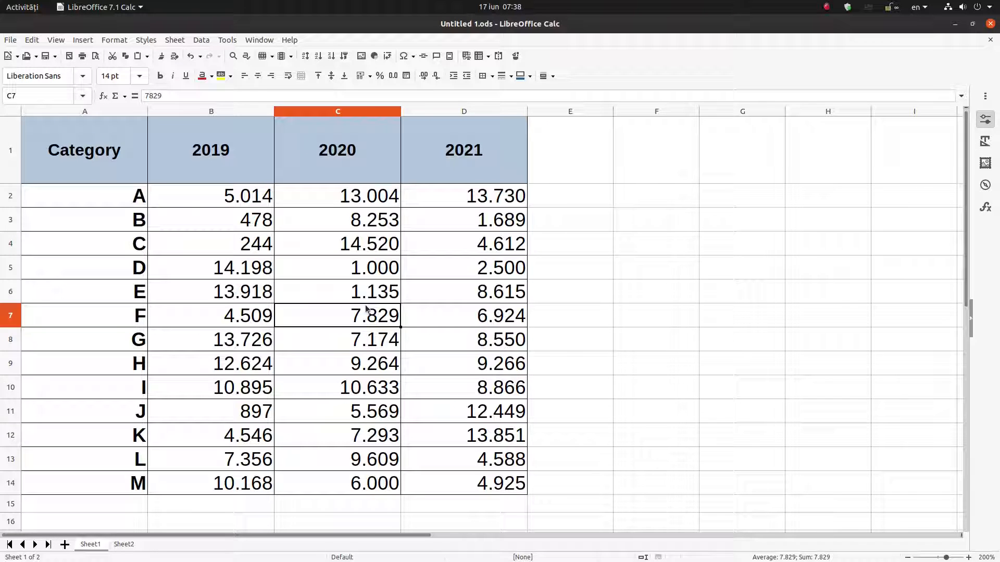
pyautogui.moveTo(397, 282)
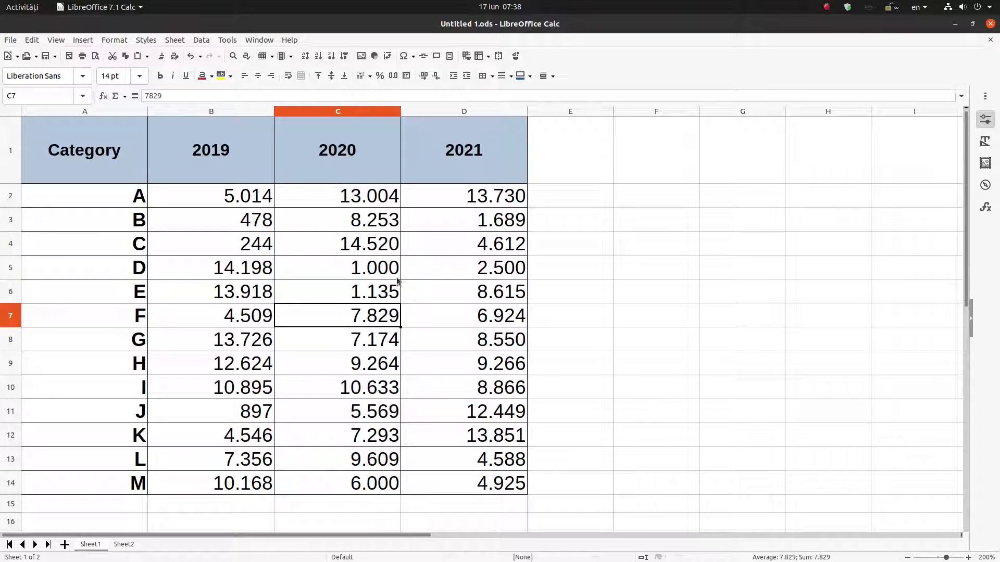
pyautogui.click(211, 196)
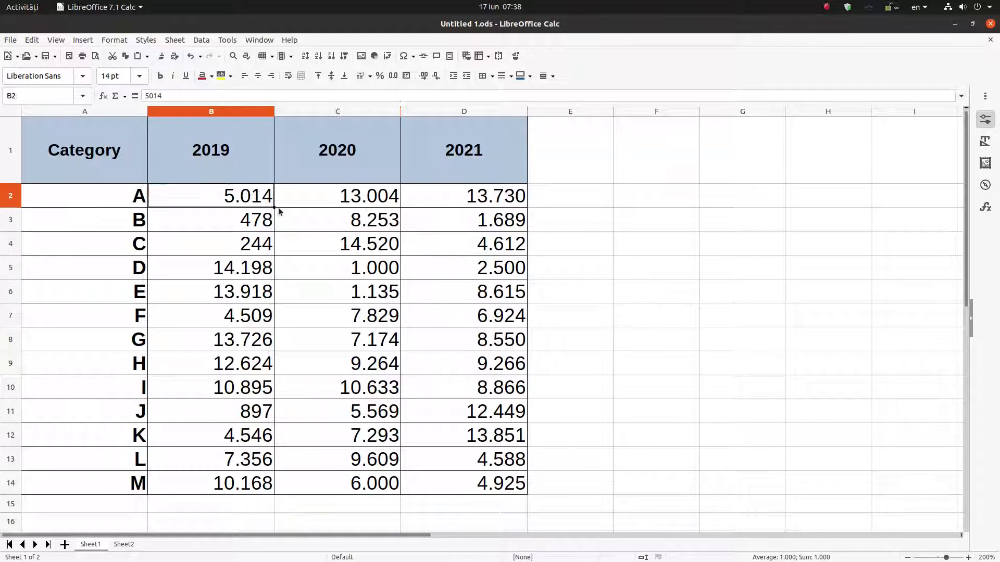
pyautogui.click(337, 268)
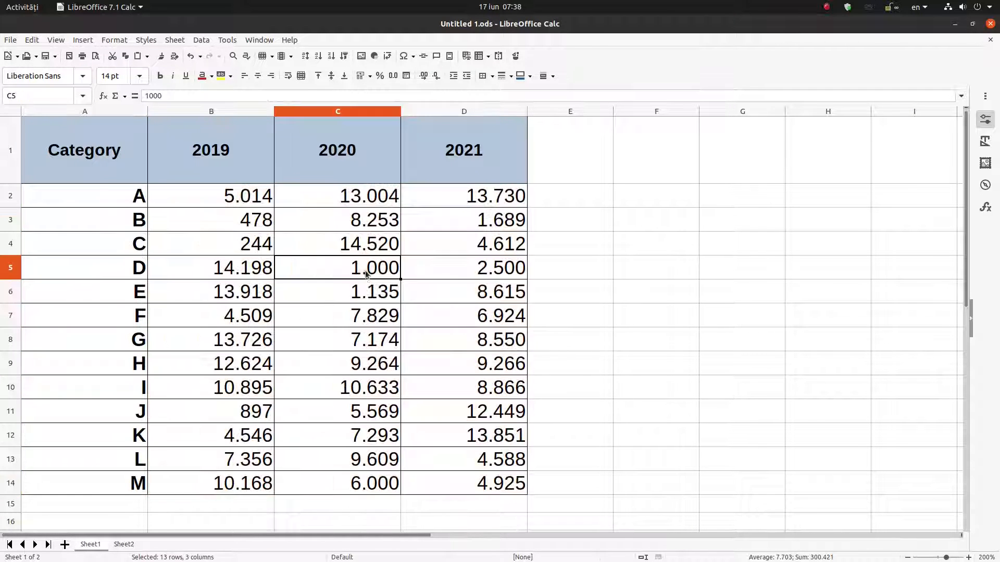
pyautogui.click(338, 268)
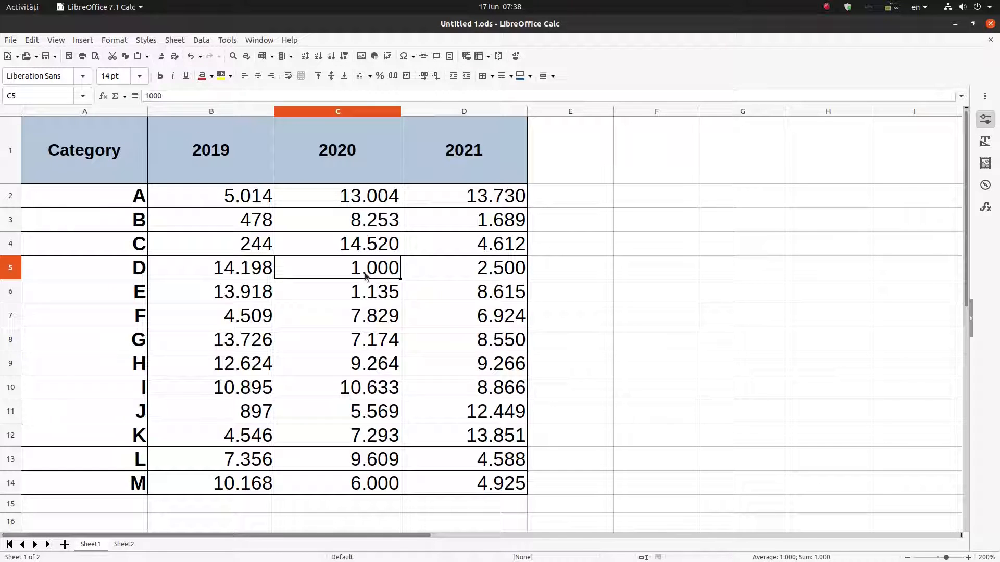
pyautogui.moveTo(376, 291)
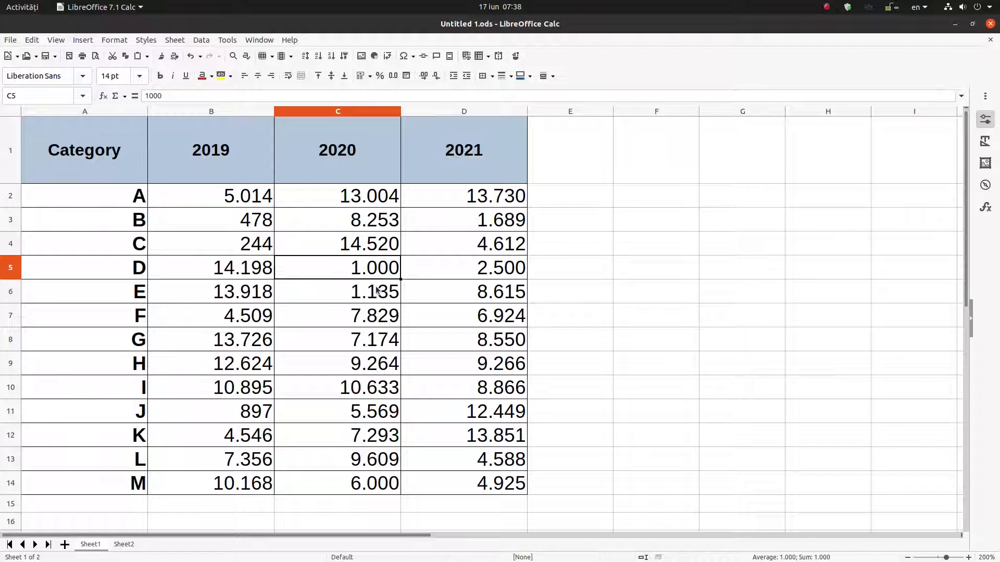
pyautogui.moveTo(360, 274)
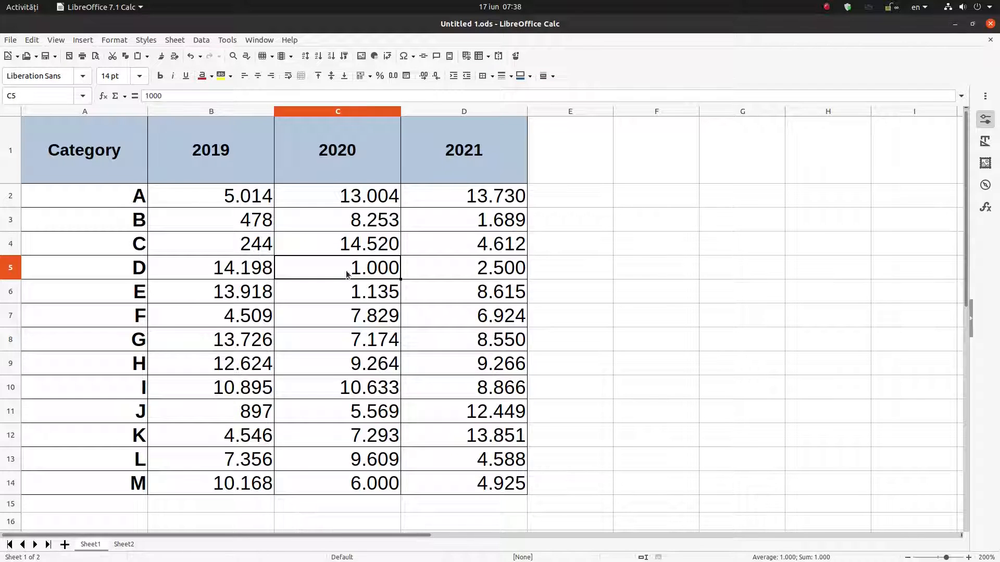
pyautogui.moveTo(402, 255)
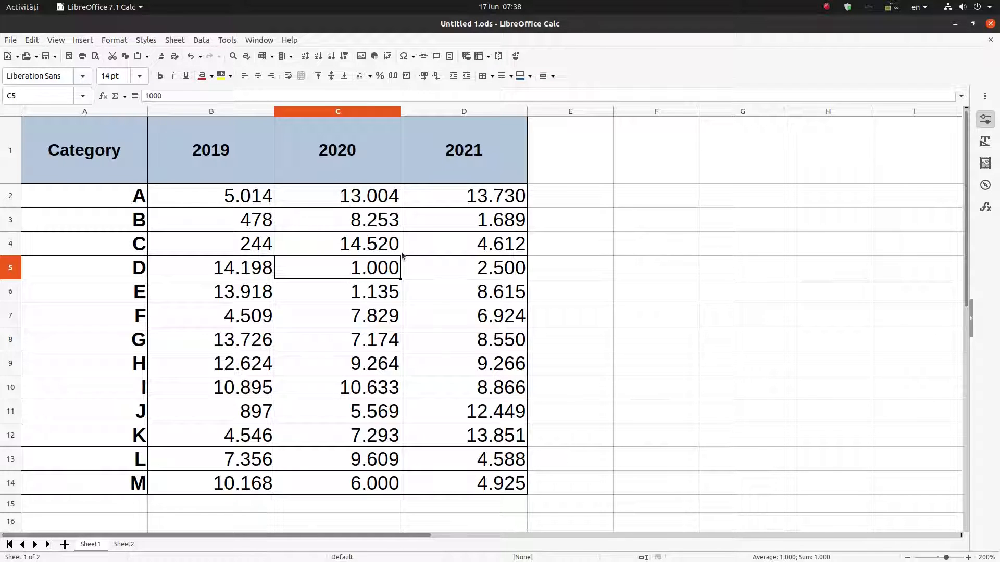
pyautogui.moveTo(421, 255)
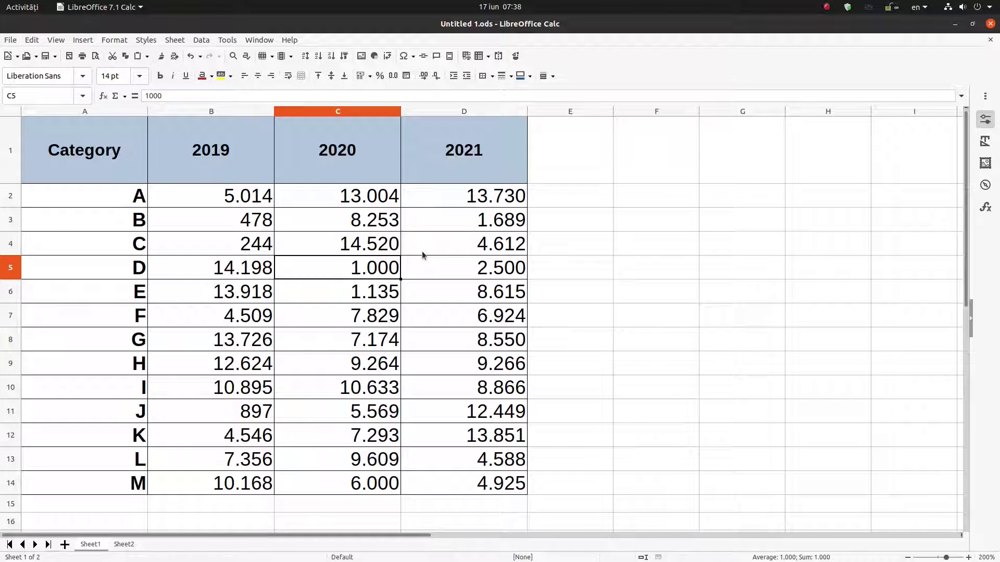
pyautogui.moveTo(788, 177)
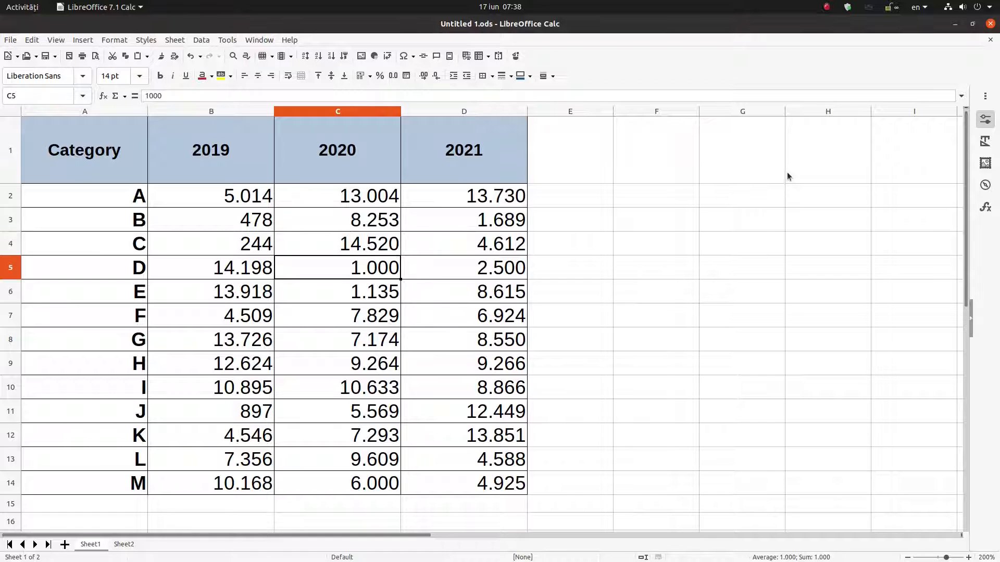
pyautogui.write('2')
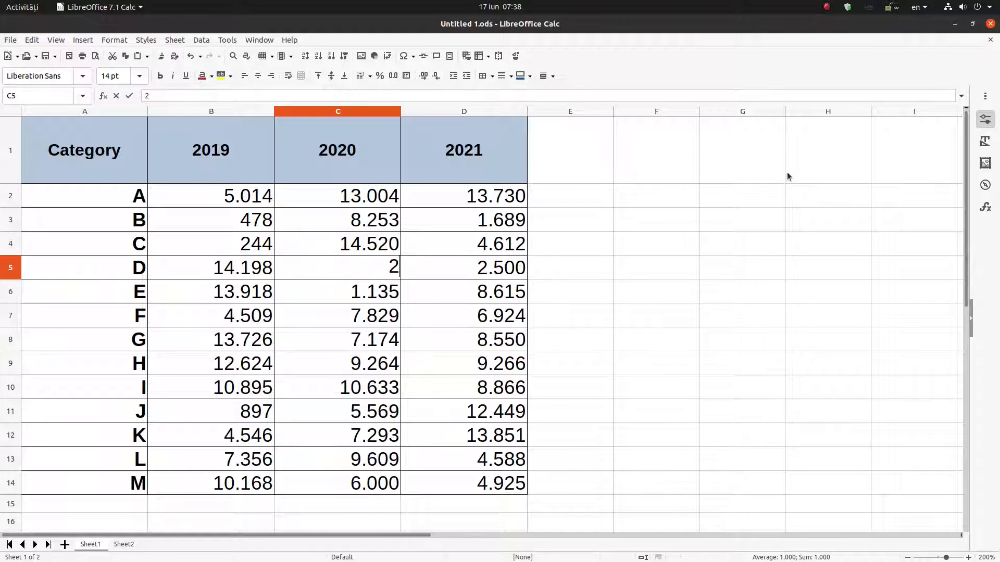
pyautogui.press('Return')
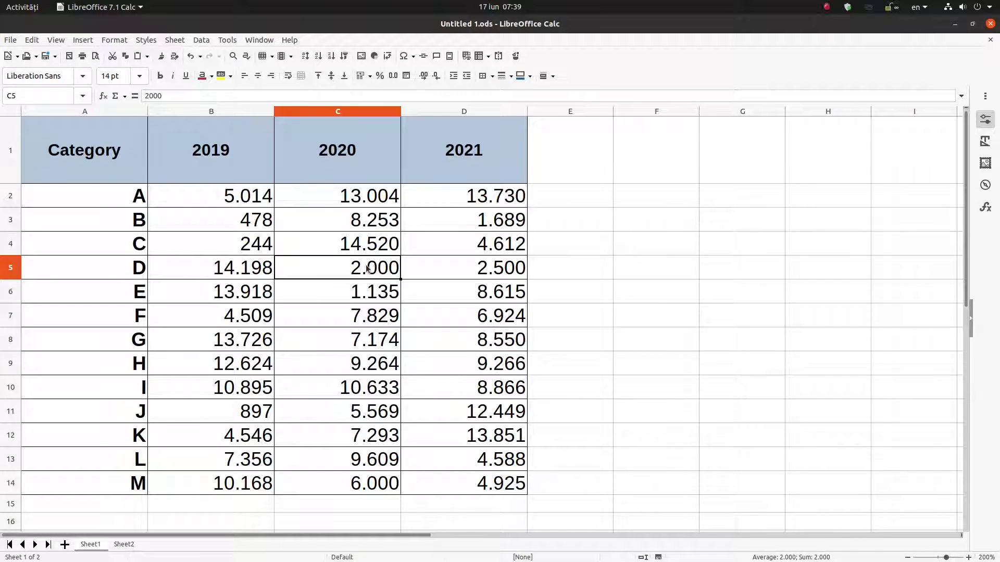
# Clear category D's 2020 cell including its formats, then enter an unformatted 4000.
pyautogui.rightClick(375, 267)
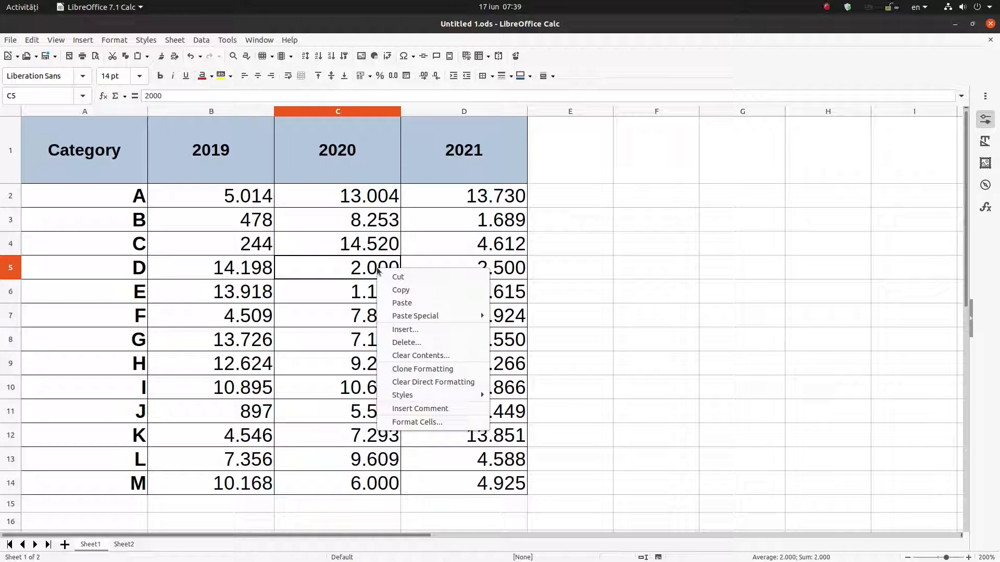
pyautogui.moveTo(420, 355)
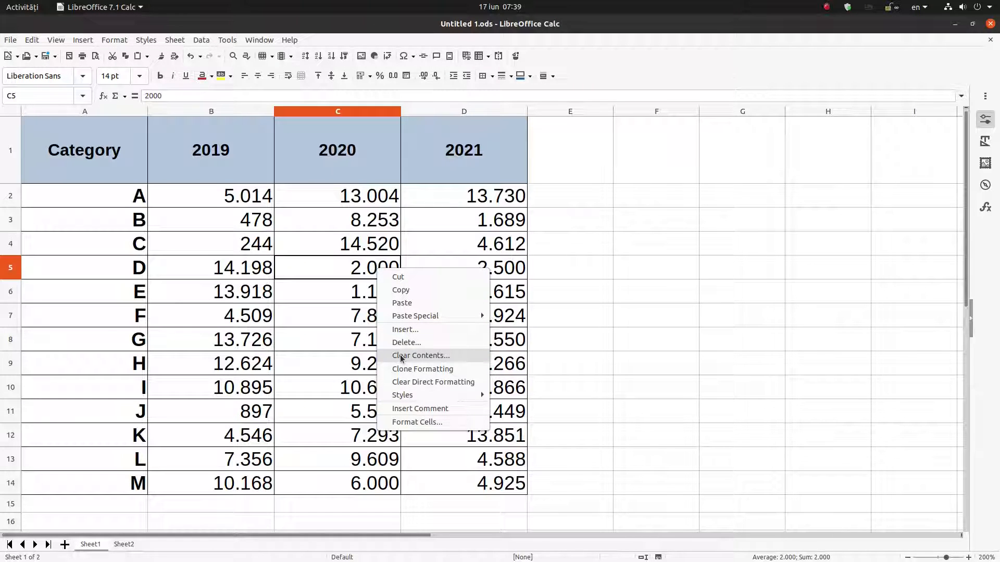
pyautogui.click(420, 355)
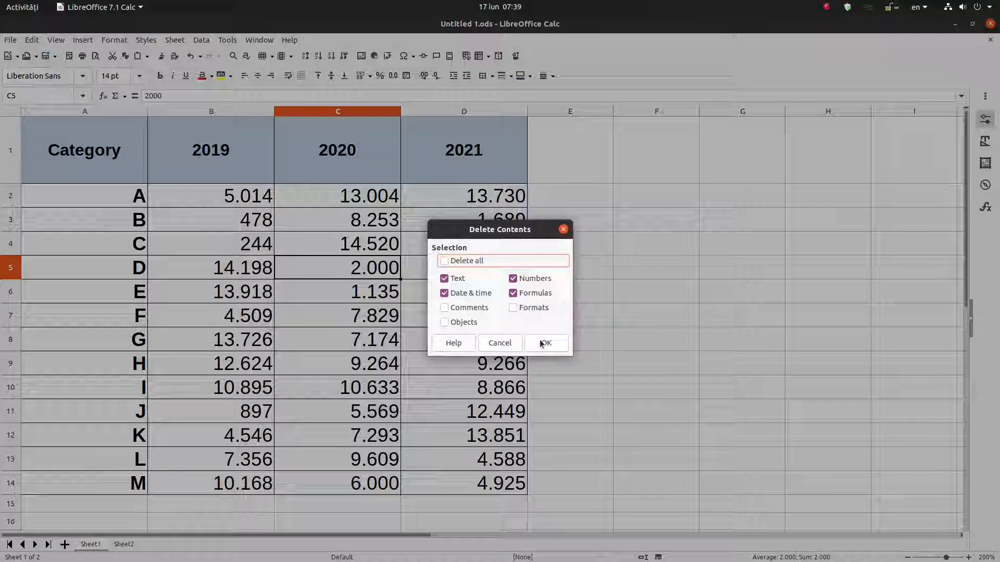
pyautogui.click(545, 343)
pyautogui.write('3000')
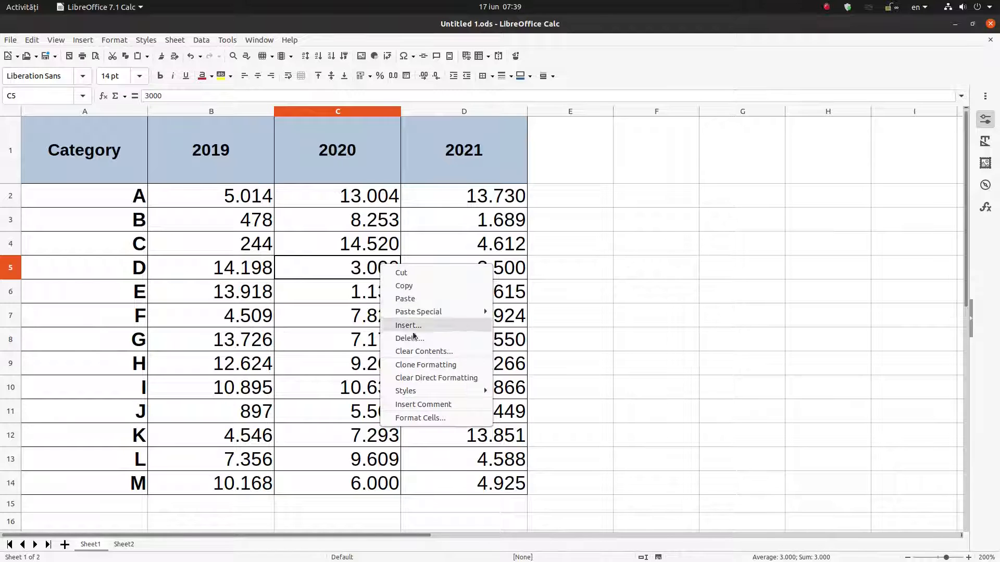
pyautogui.click(409, 337)
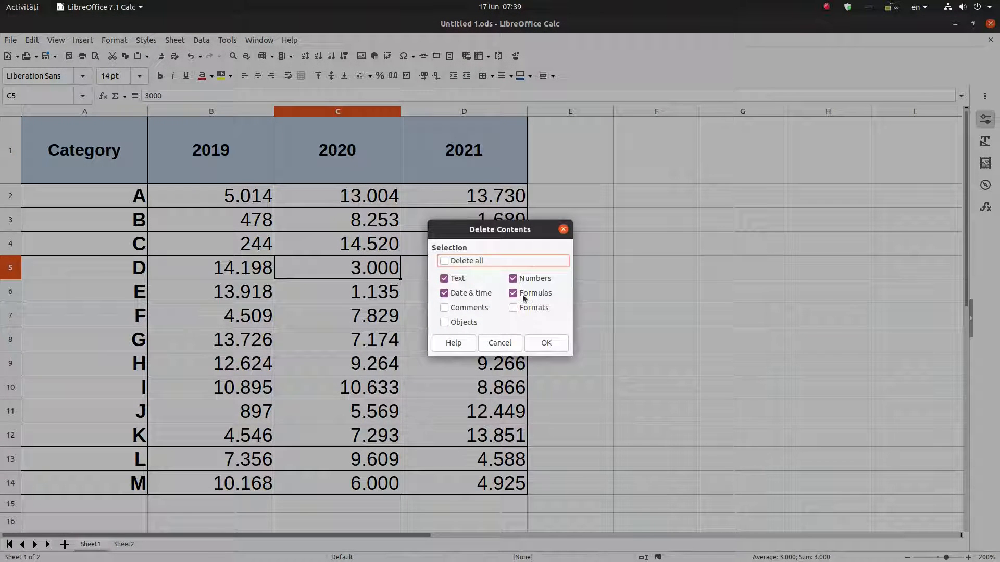
pyautogui.click(512, 307)
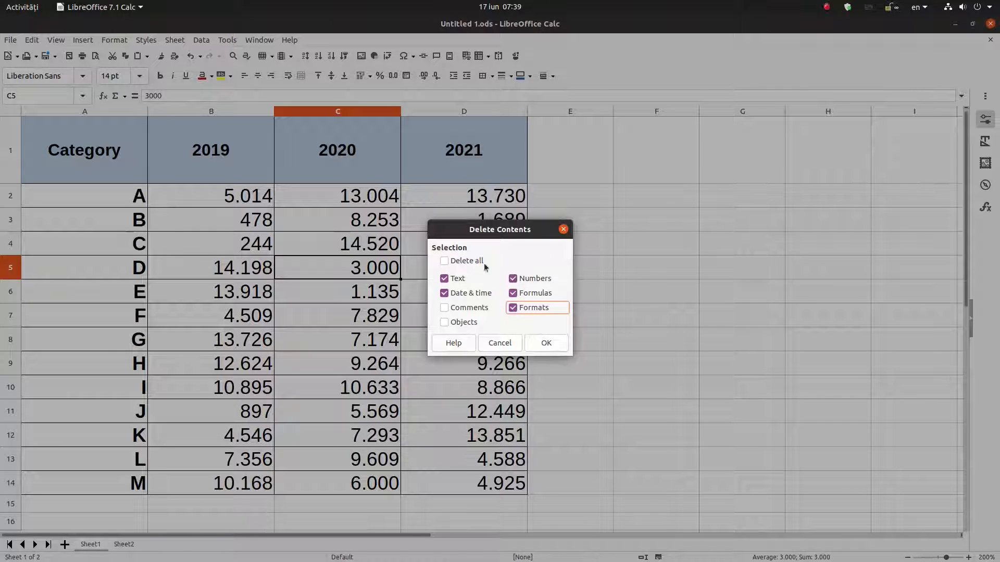
pyautogui.moveTo(355, 268)
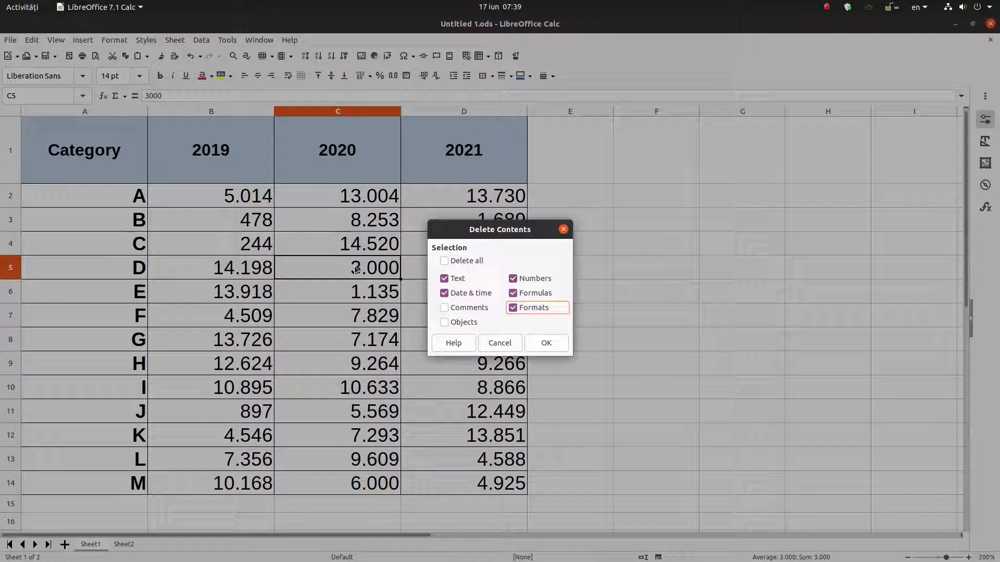
pyautogui.moveTo(375, 268)
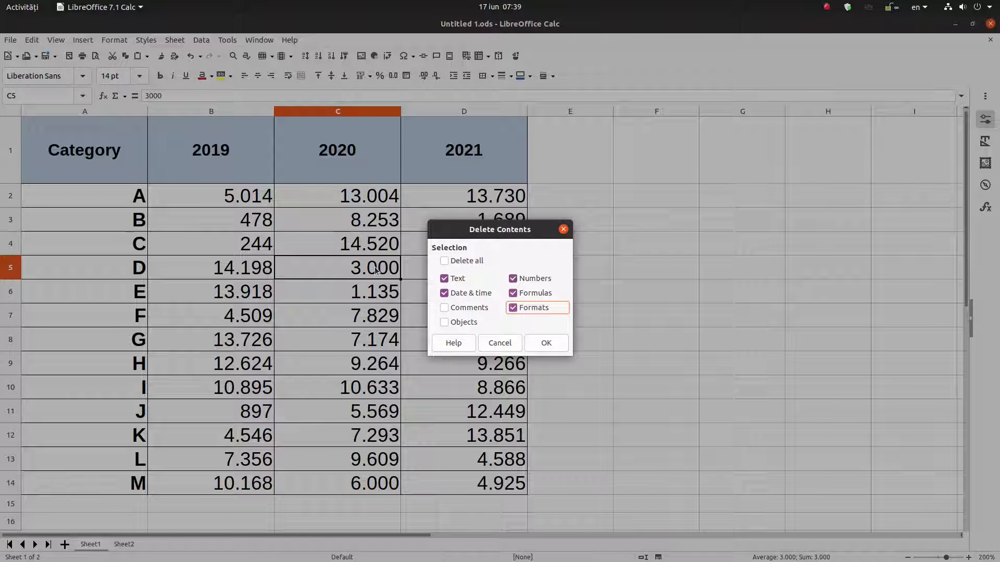
pyautogui.click(545, 342)
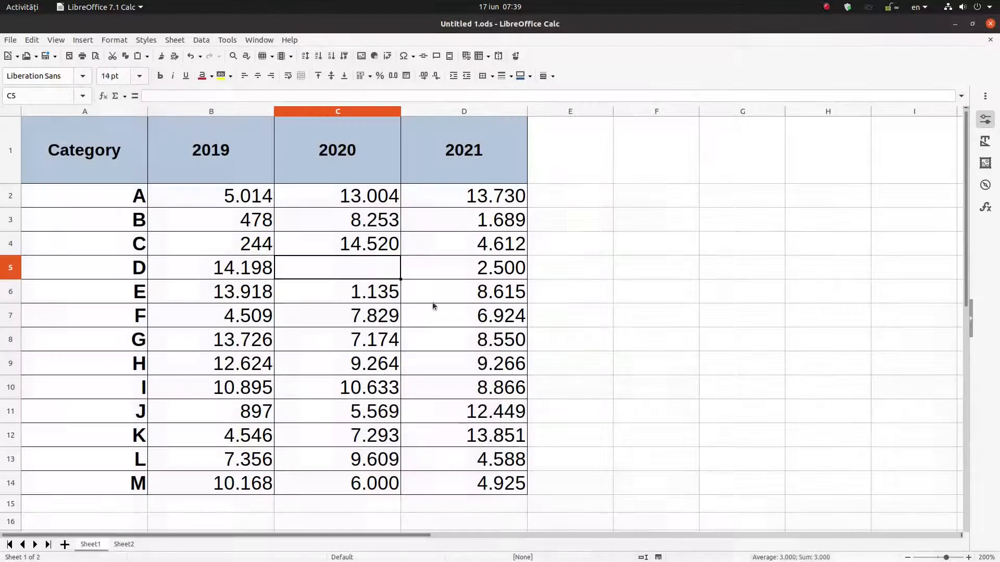
pyautogui.write('4000')
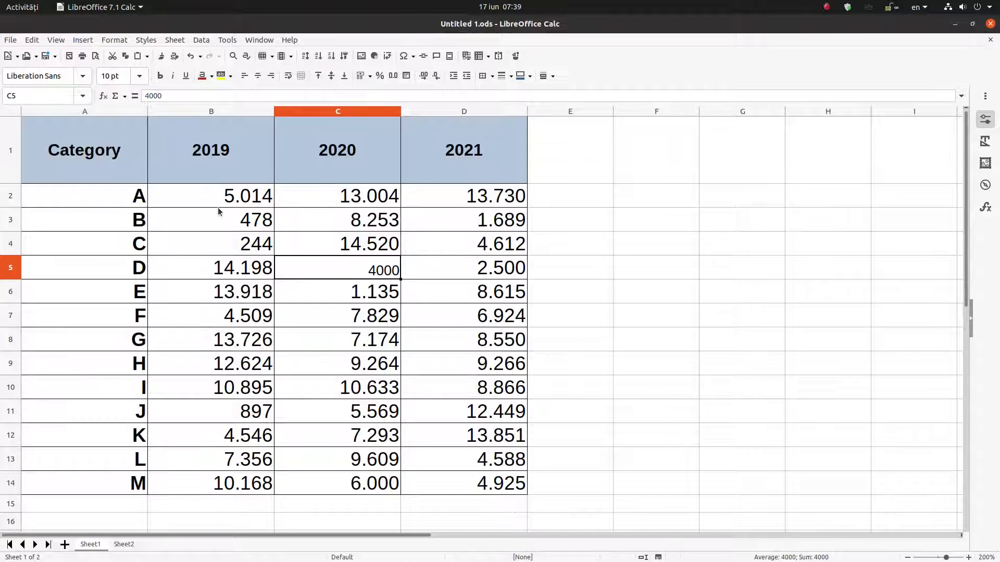
# Clear category D's 2020 cell again together with its formatting.
pyautogui.click(337, 244)
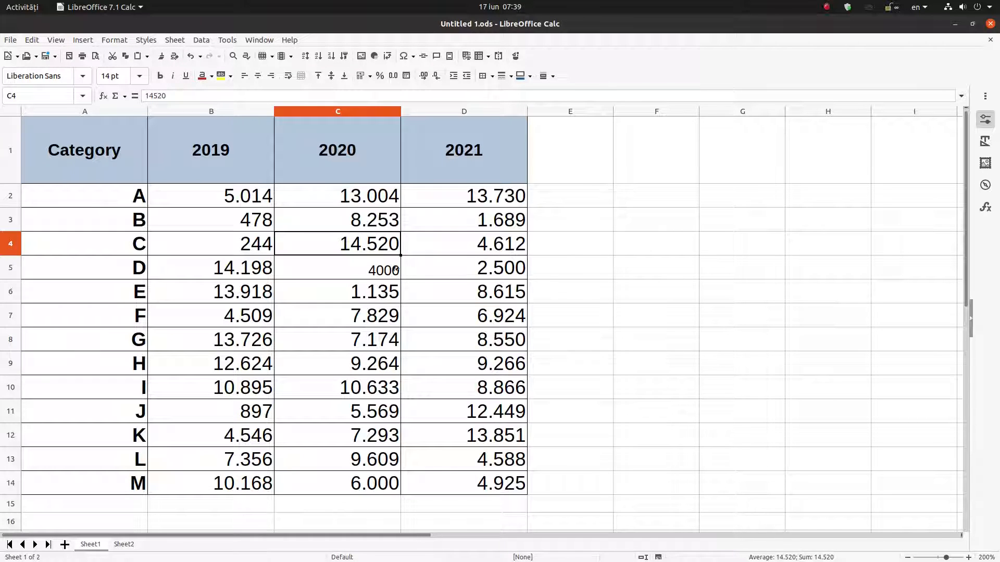
pyautogui.press('Return')
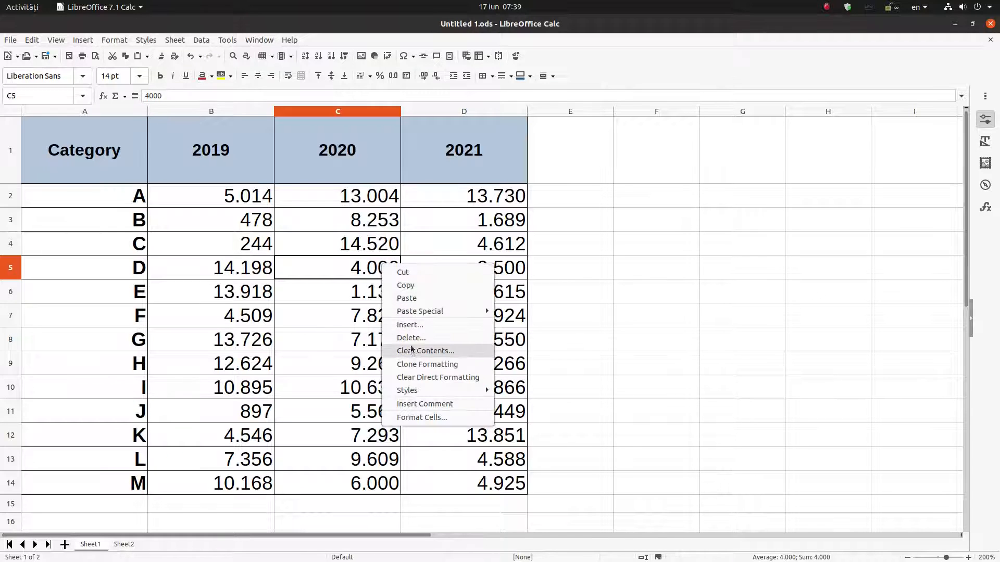
pyautogui.click(425, 351)
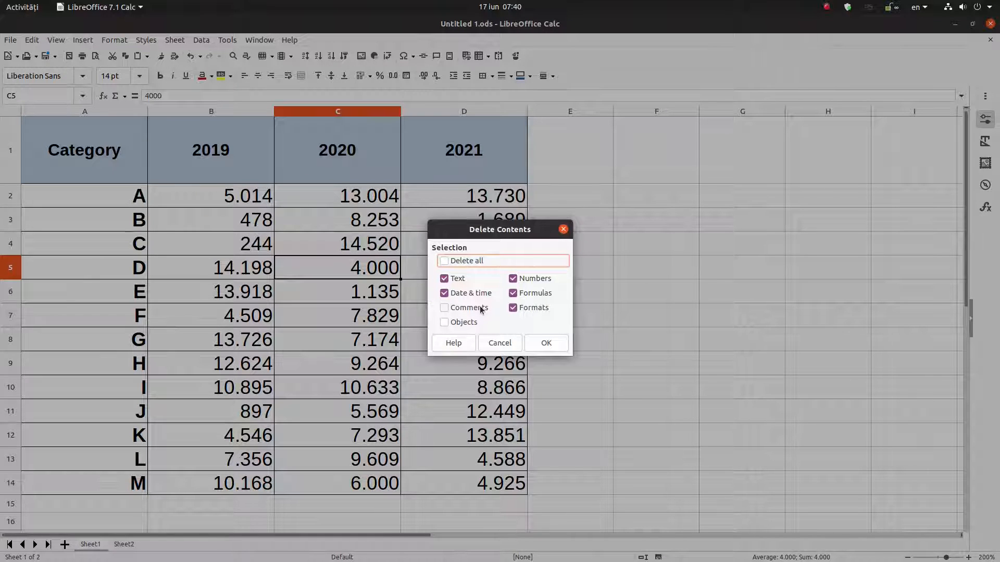
pyautogui.click(445, 322)
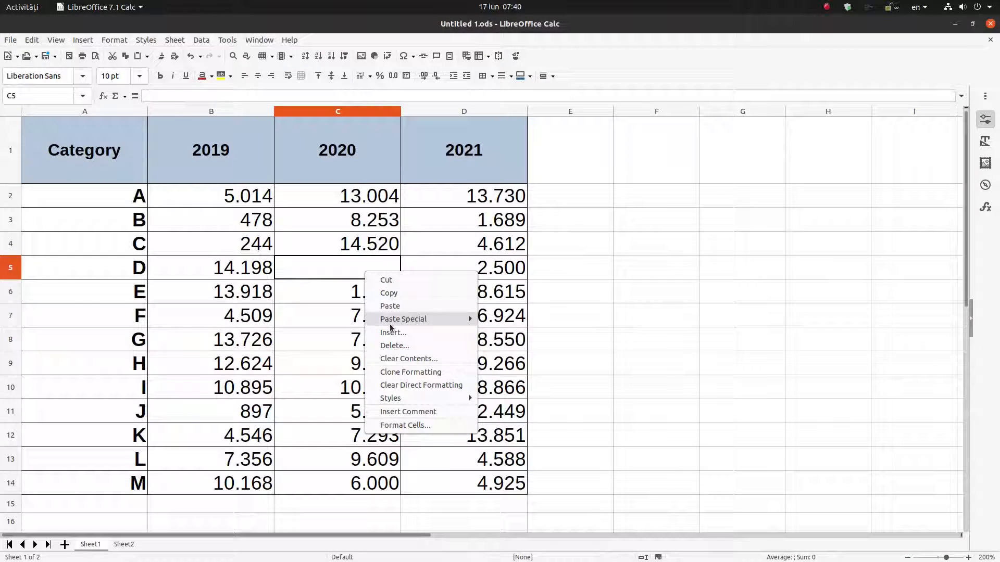
pyautogui.click(409, 412)
pyautogui.write('2000')
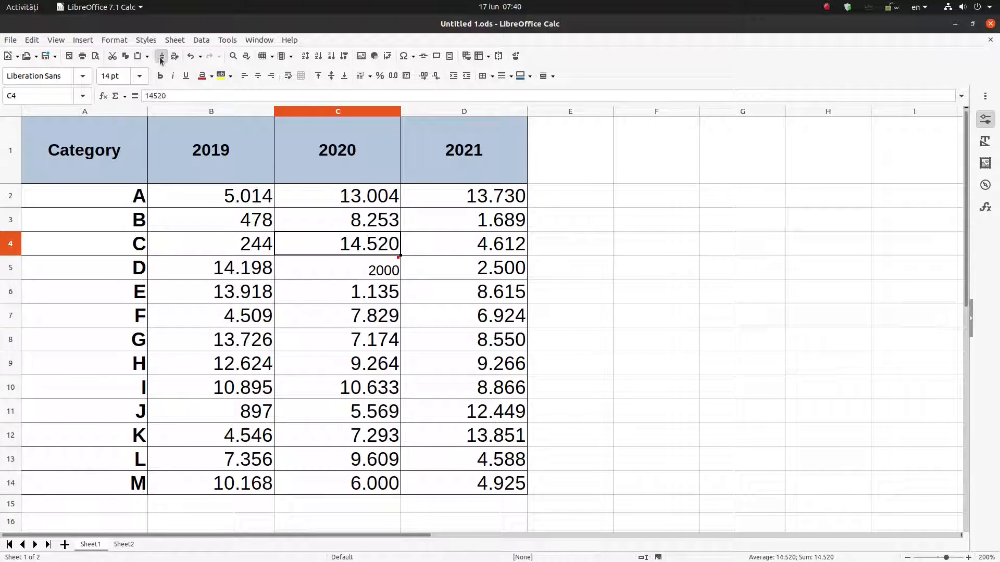
# Give the D cell category C's number formatting and enter 3000.
pyautogui.click(337, 267)
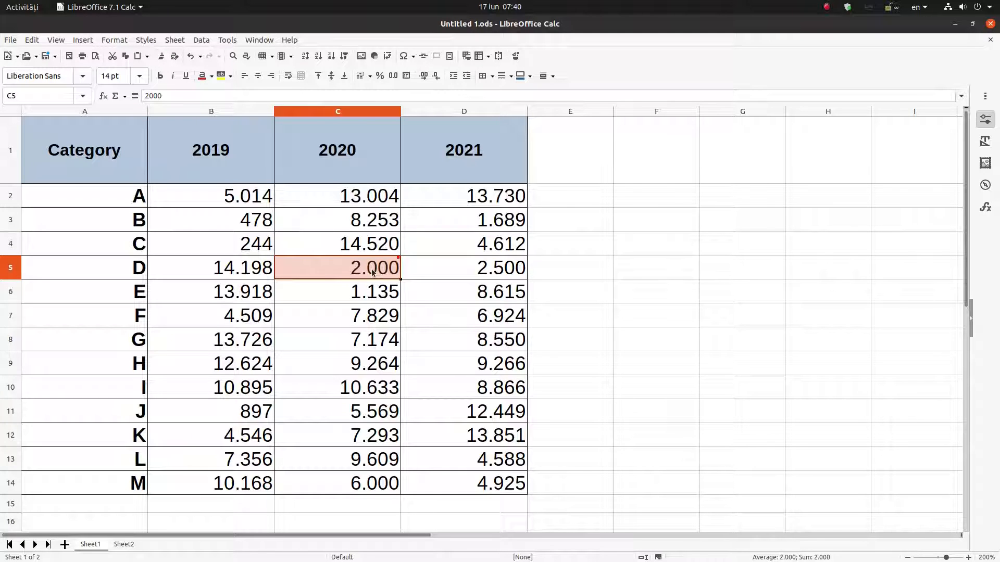
pyautogui.press('Delete')
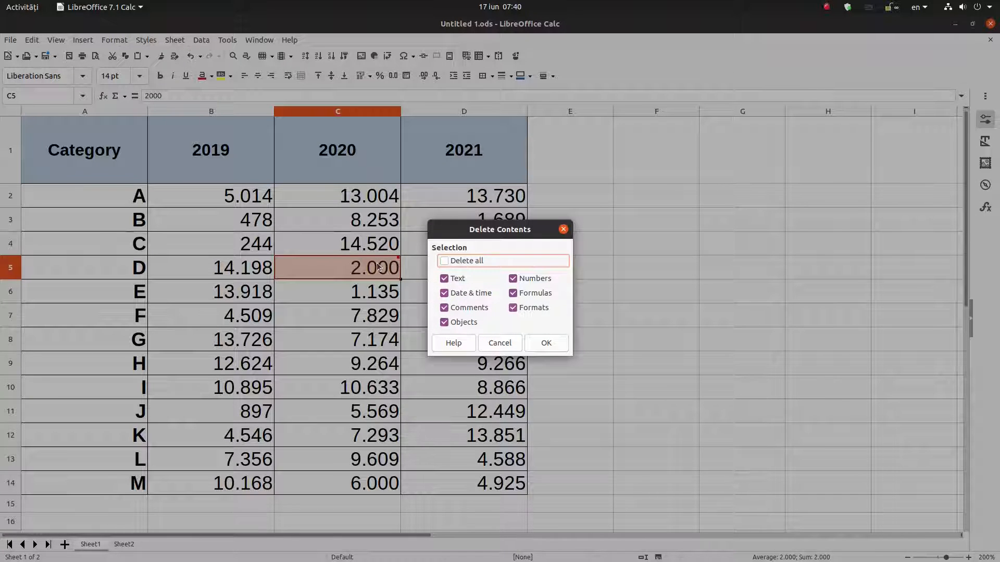
pyautogui.click(545, 342)
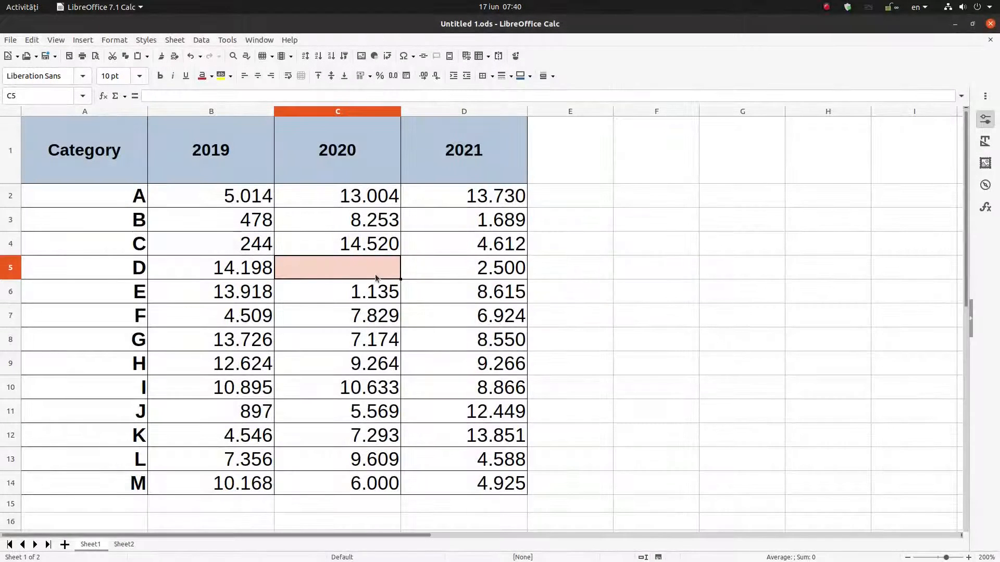
pyautogui.write('3000')
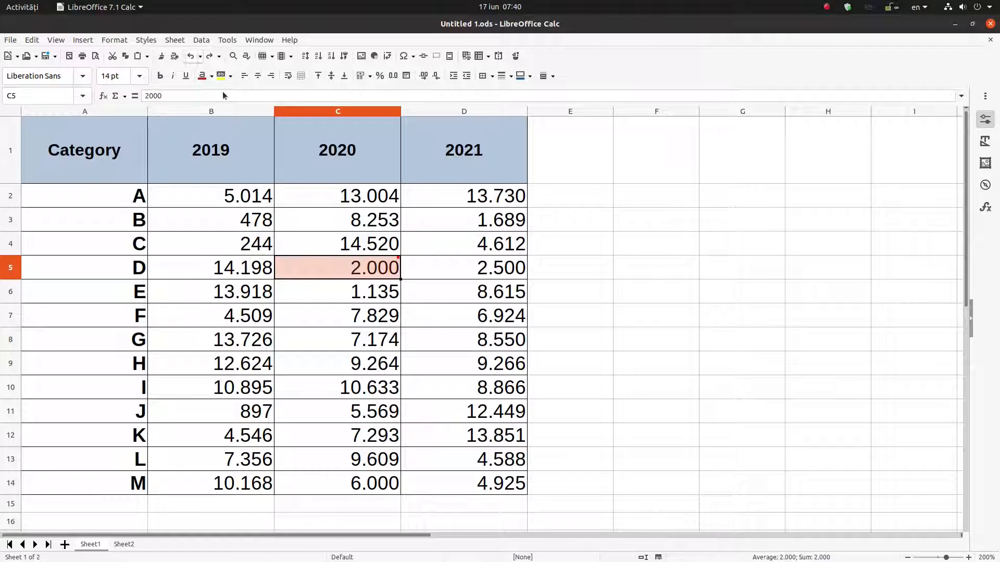
pyautogui.rightClick(337, 268)
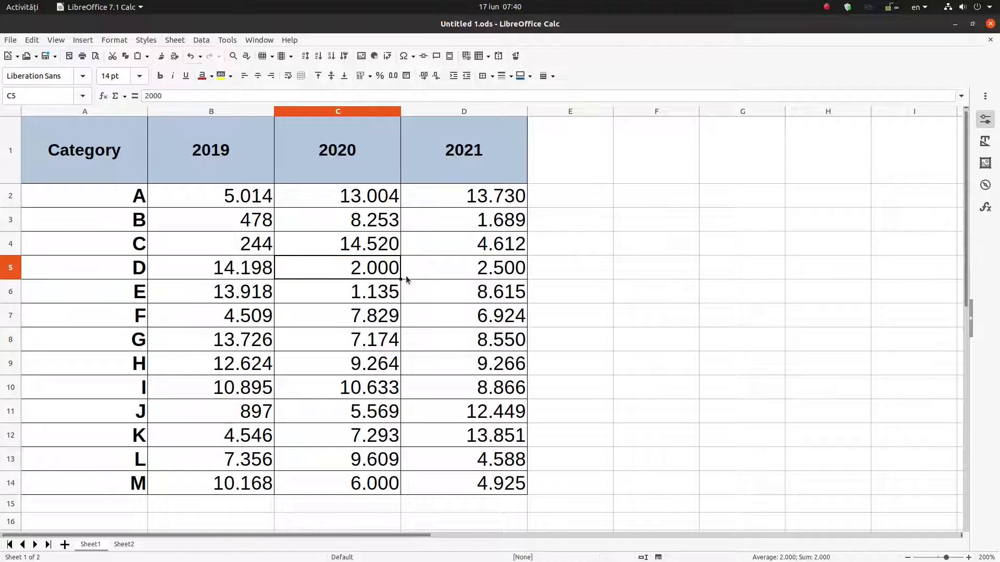
pyautogui.moveTo(410, 263)
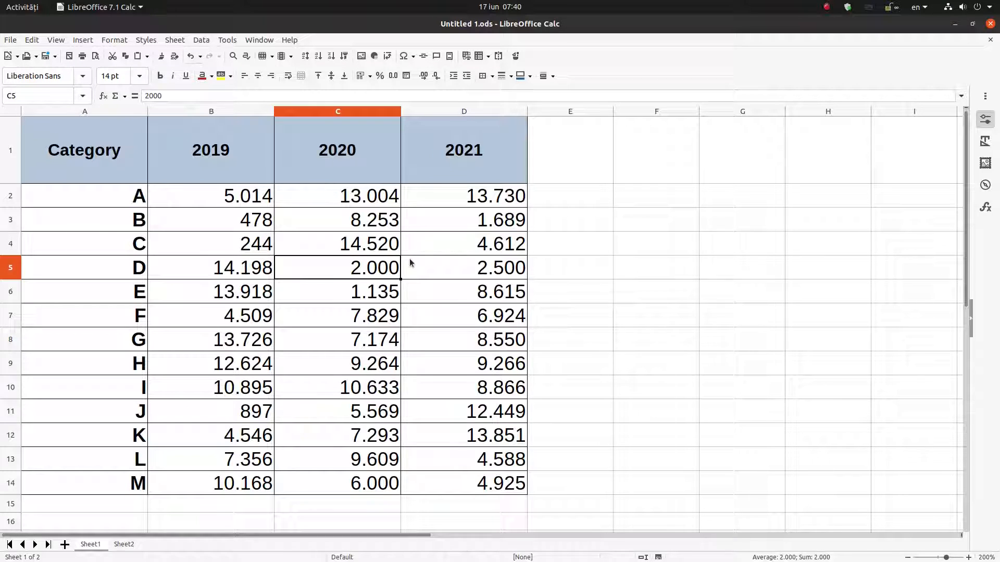
pyautogui.moveTo(373, 271)
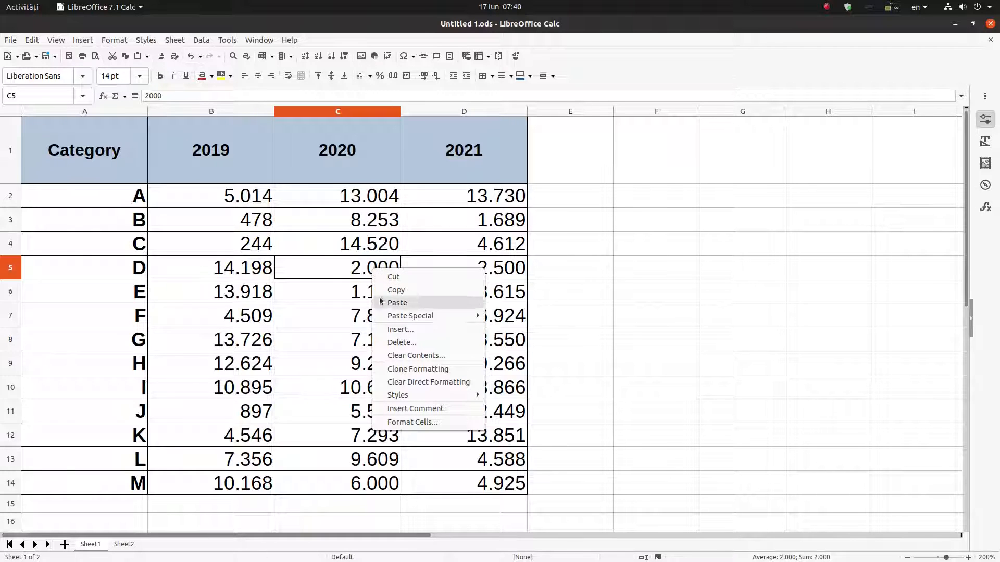
pyautogui.moveTo(402, 343)
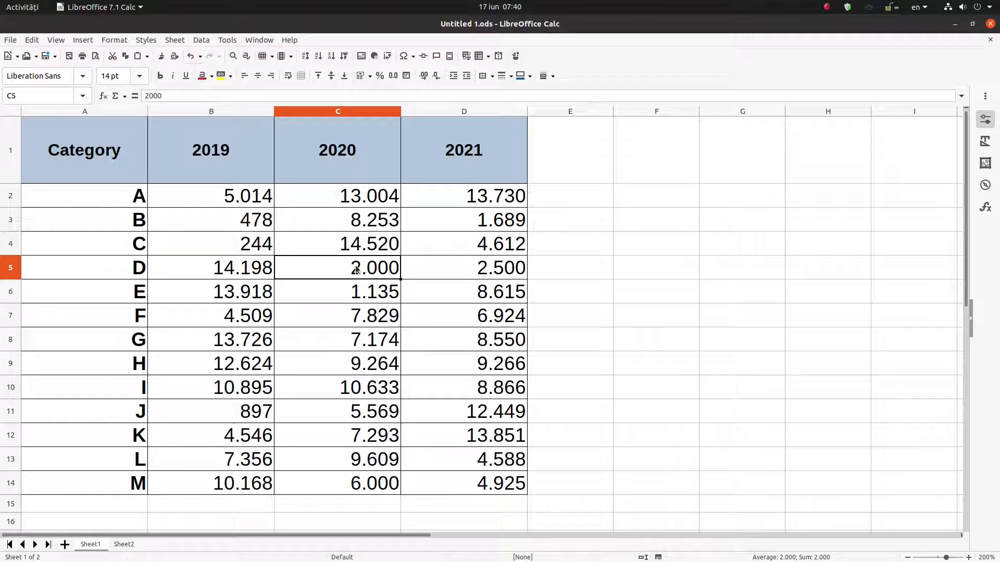
pyautogui.rightClick(338, 268)
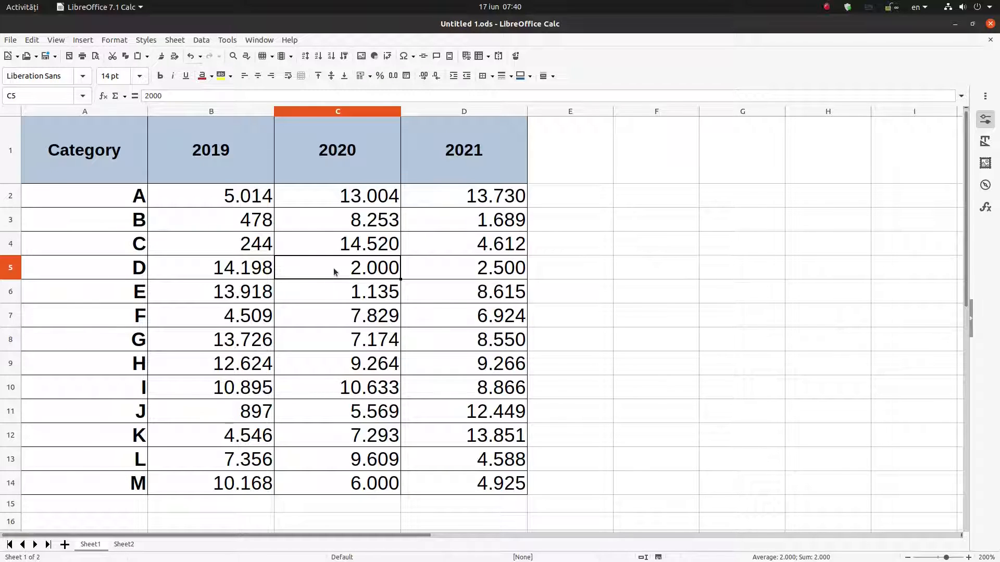
pyautogui.click(84, 482)
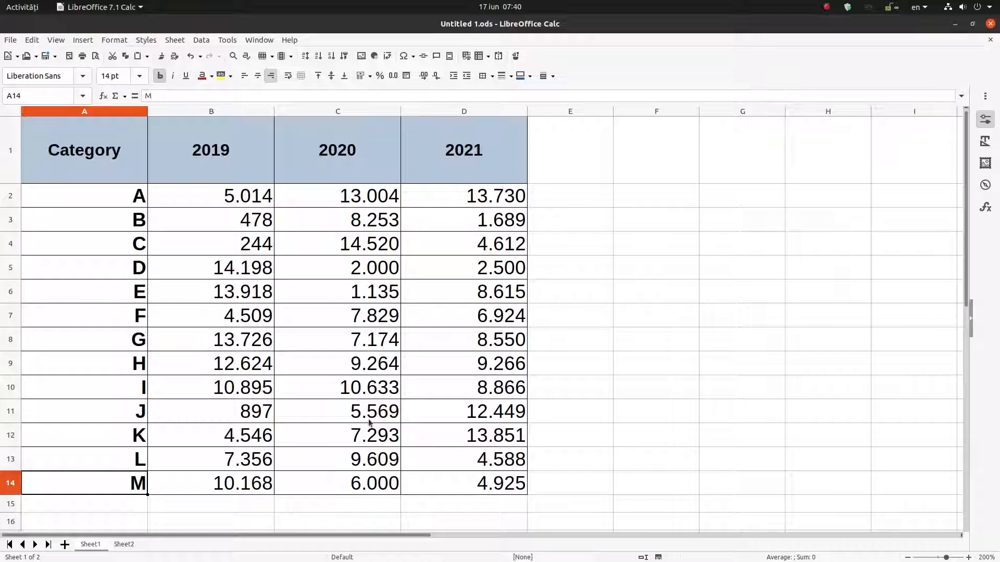
pyautogui.click(337, 484)
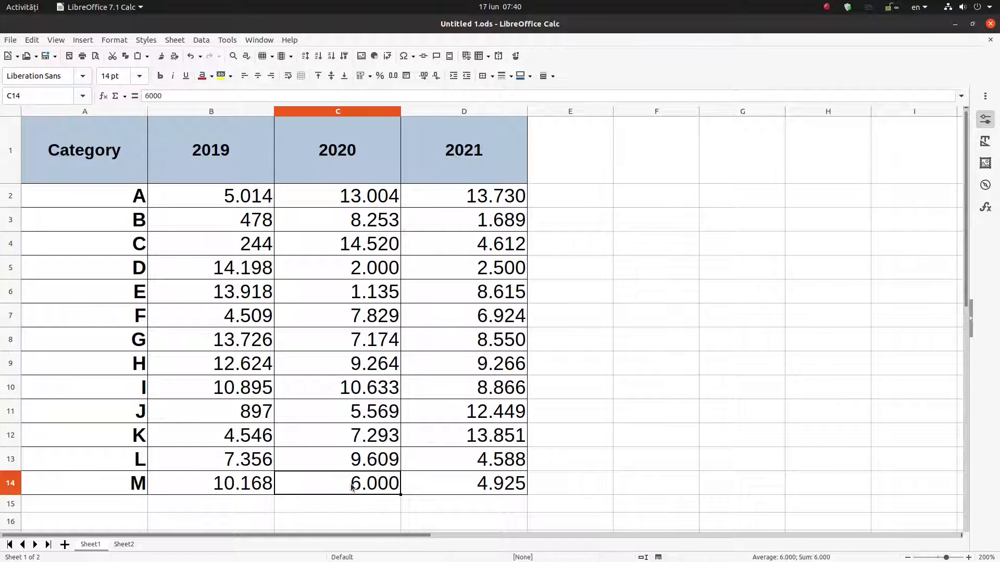
pyautogui.moveTo(330, 276)
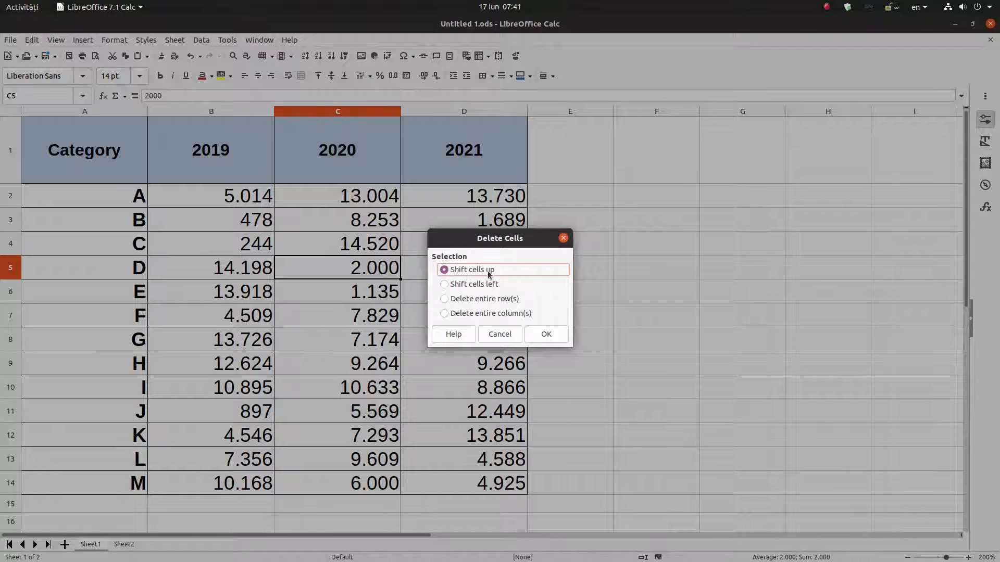
pyautogui.click(545, 334)
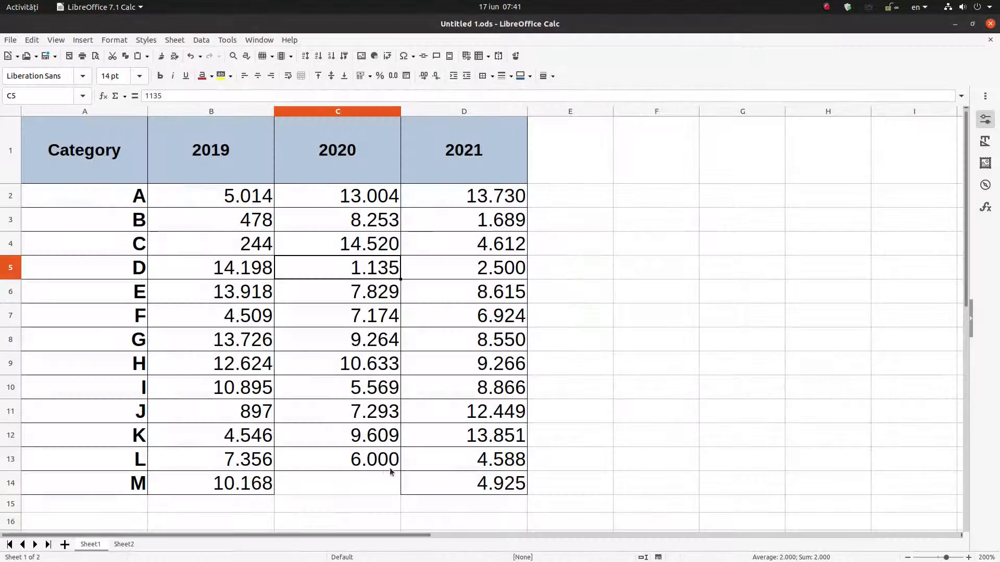
pyautogui.click(337, 459)
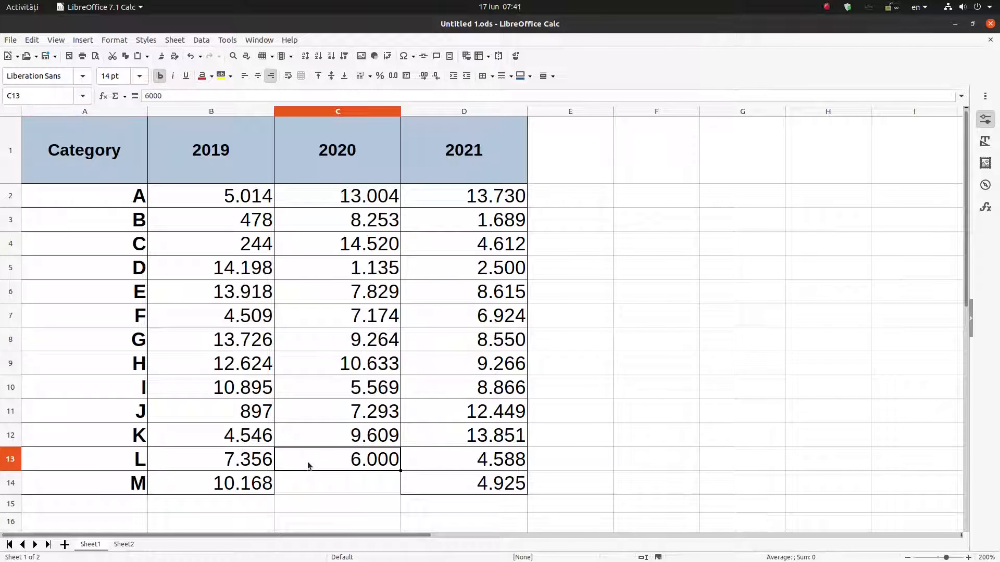
pyautogui.click(337, 459)
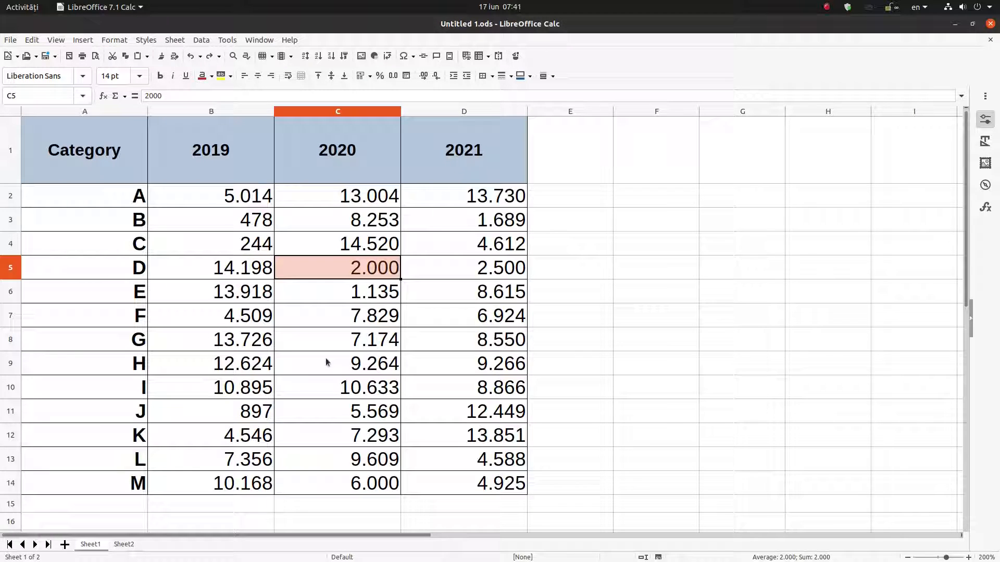
# Delete the banana cell on Sheet2 with Shift cells up so juice and avocado move beneath apples.
pyautogui.click(123, 543)
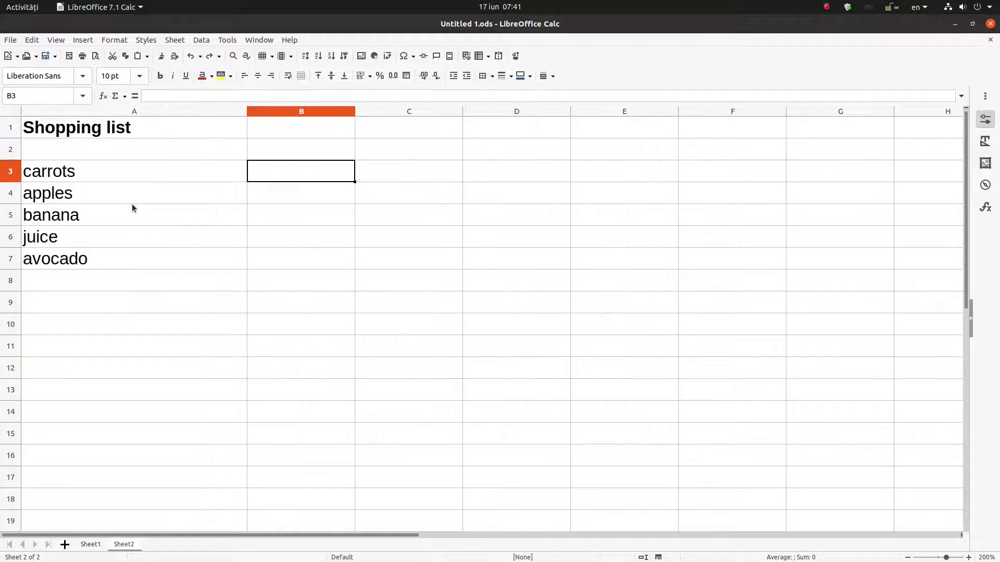
pyautogui.click(51, 215)
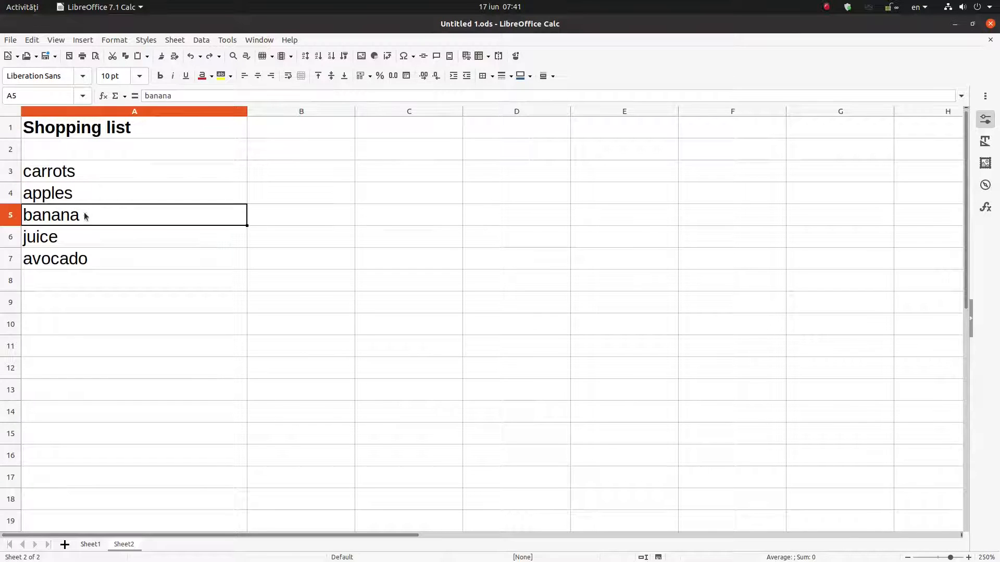
pyautogui.rightClick(76, 214)
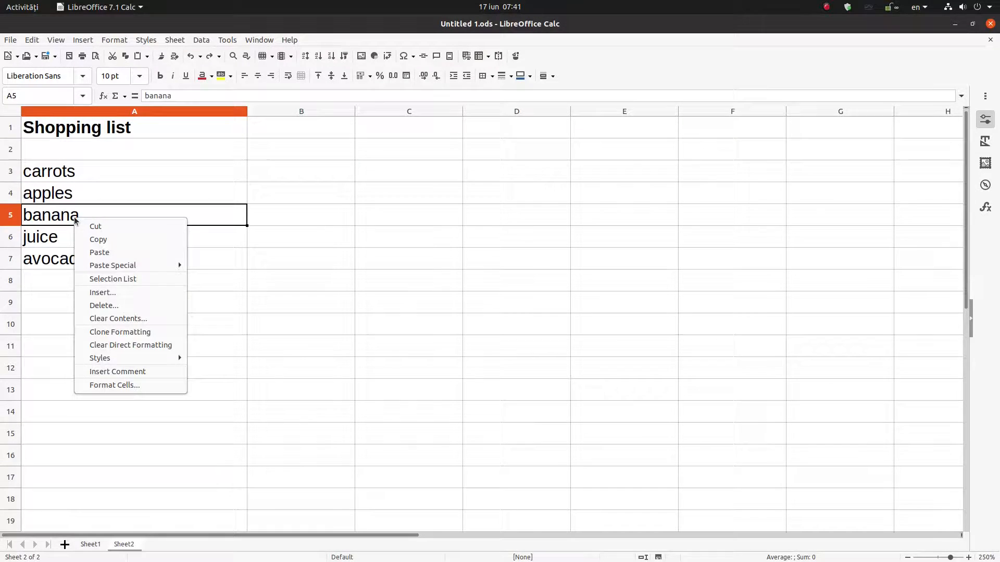
pyautogui.click(103, 305)
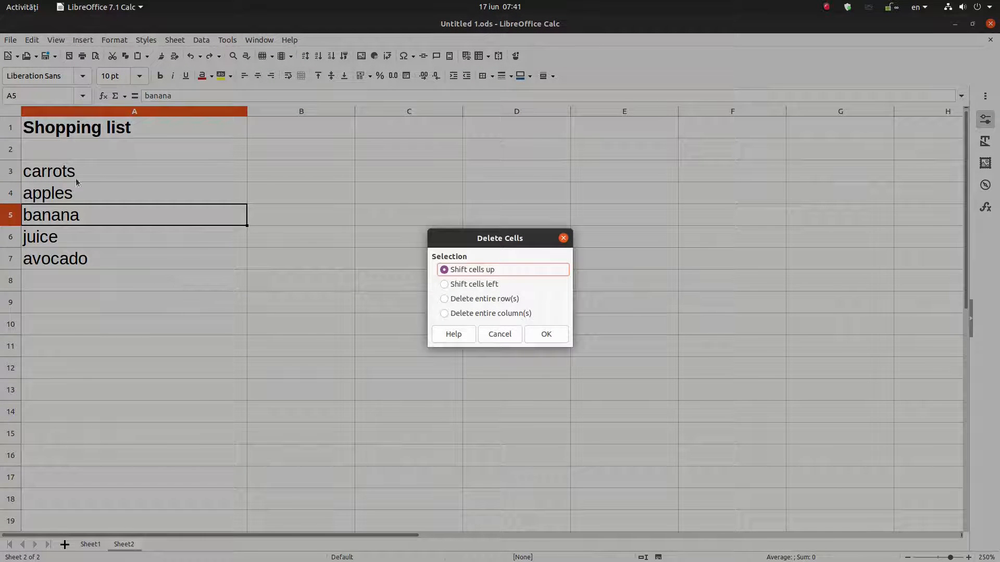
pyautogui.moveTo(180, 223)
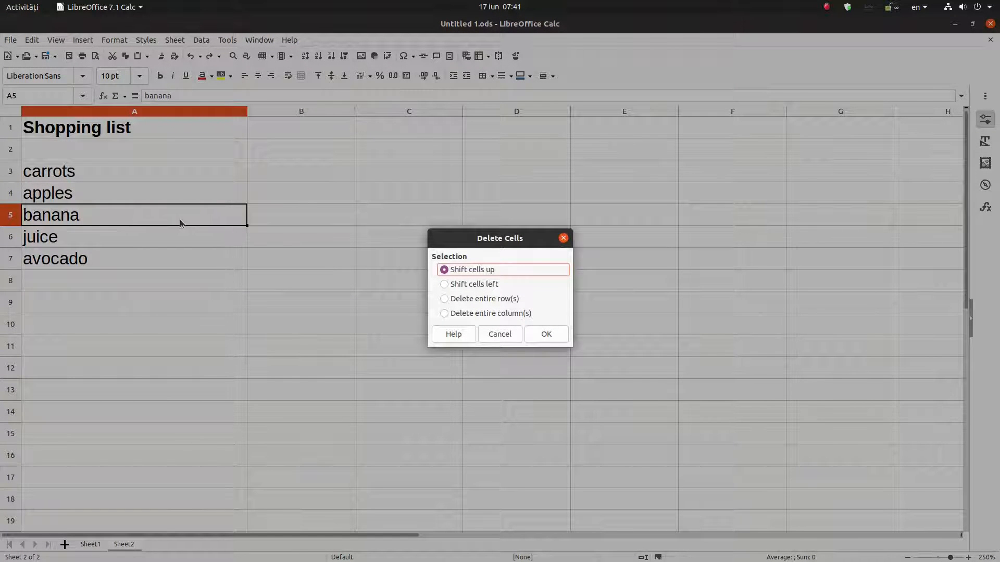
pyautogui.moveTo(134, 219)
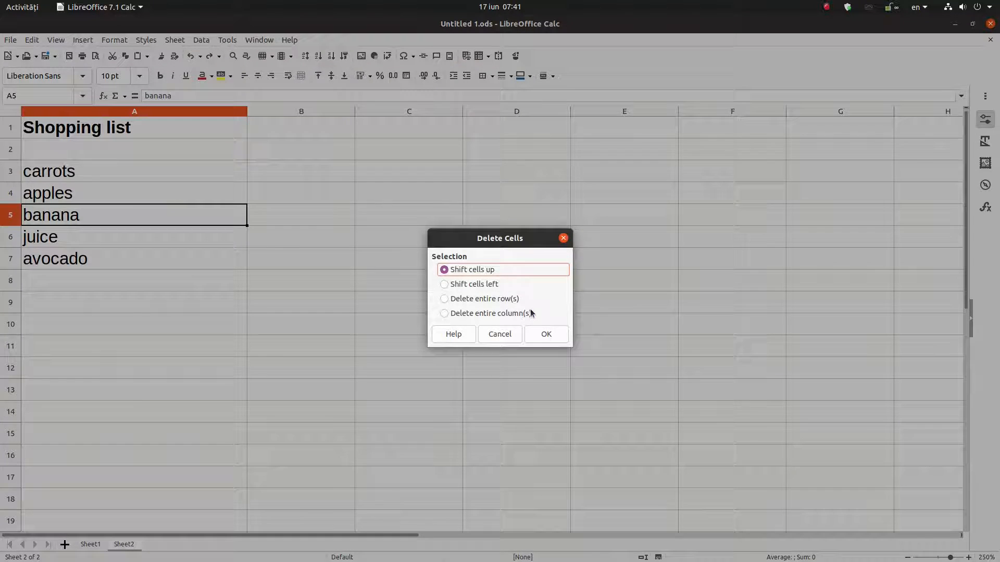
pyautogui.click(545, 335)
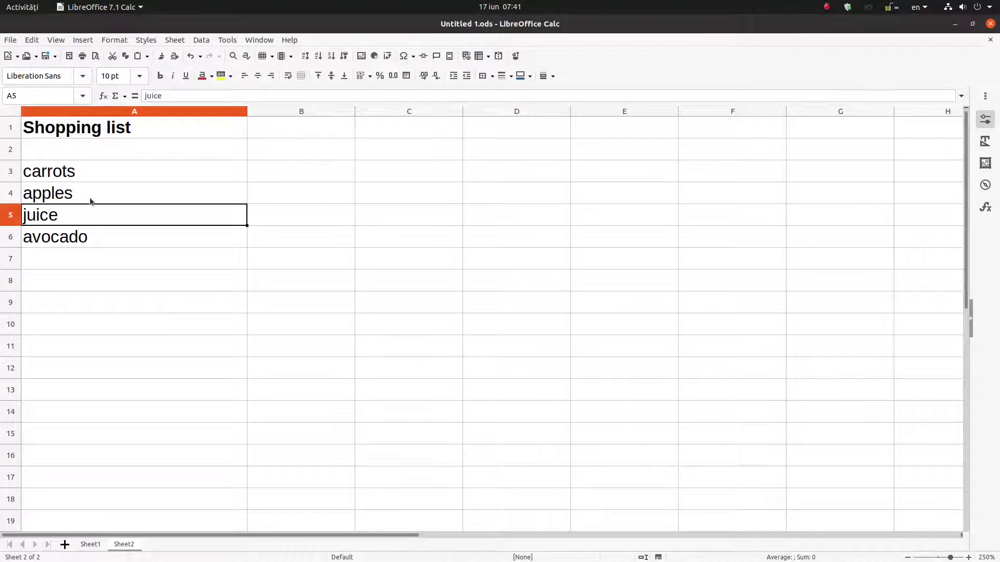
pyautogui.moveTo(80, 215)
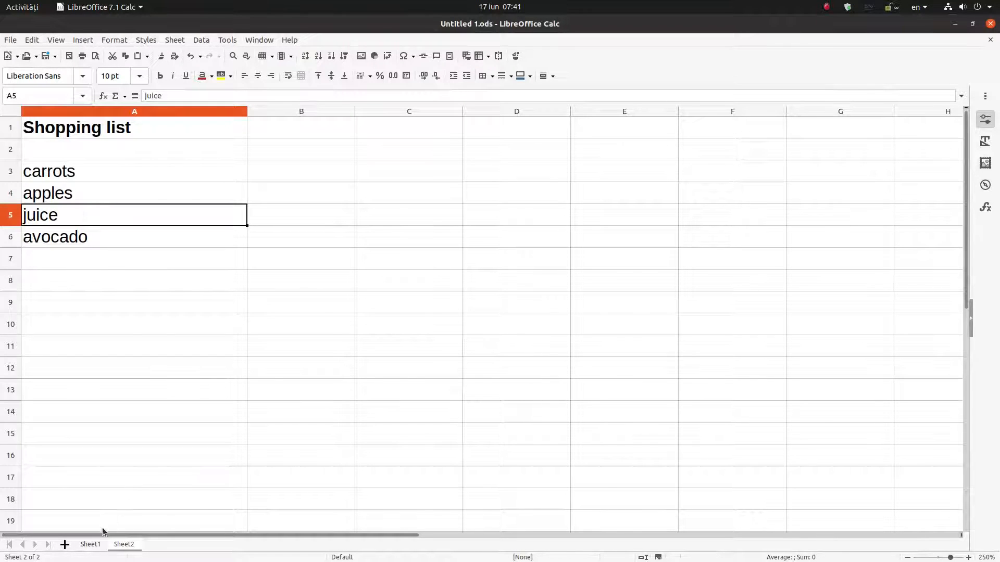
# Start deleting the D 2020 cell on Sheet1, then cancel so its value stays.
pyautogui.rightClick(417, 306)
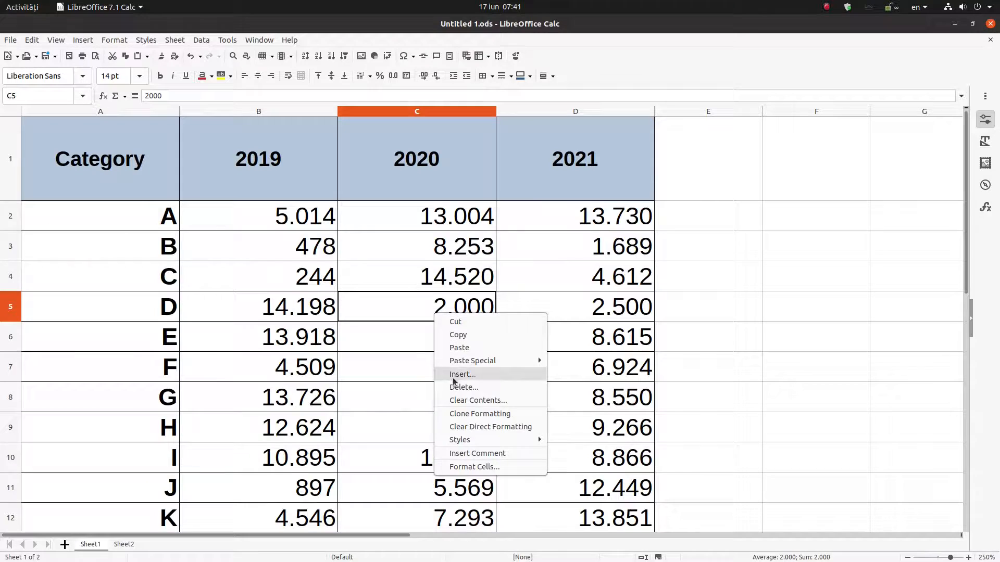
pyautogui.click(463, 387)
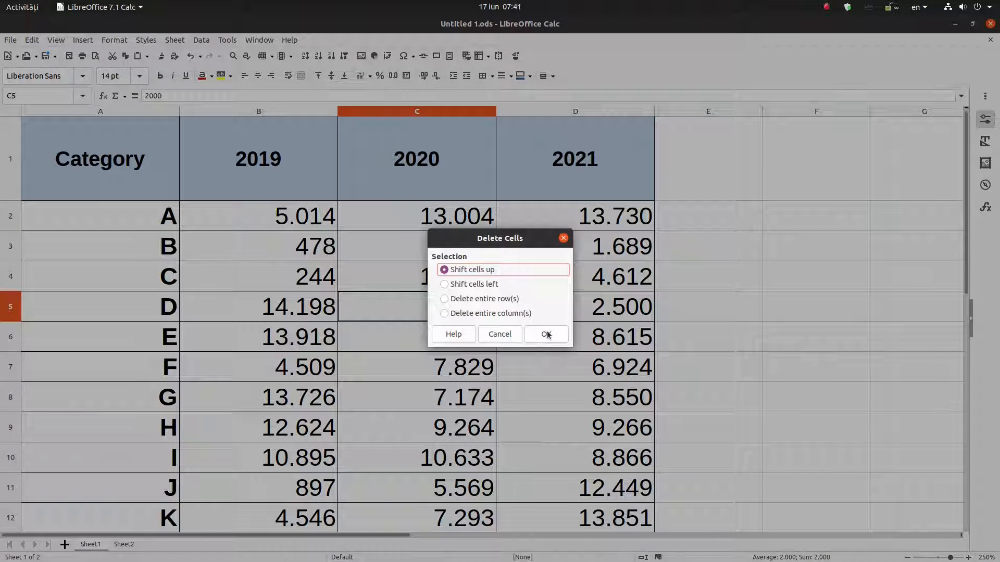
pyautogui.moveTo(520, 295)
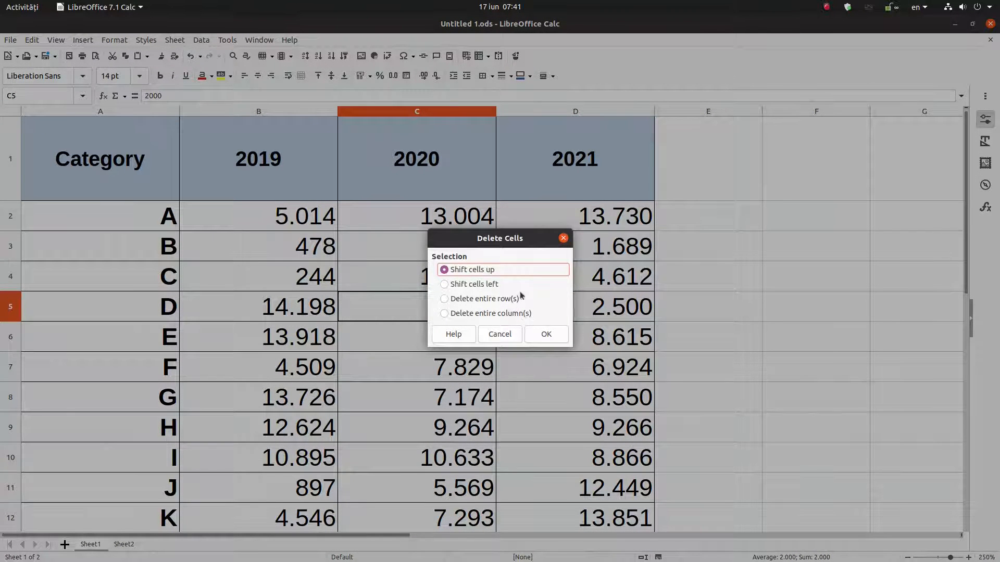
pyautogui.click(544, 334)
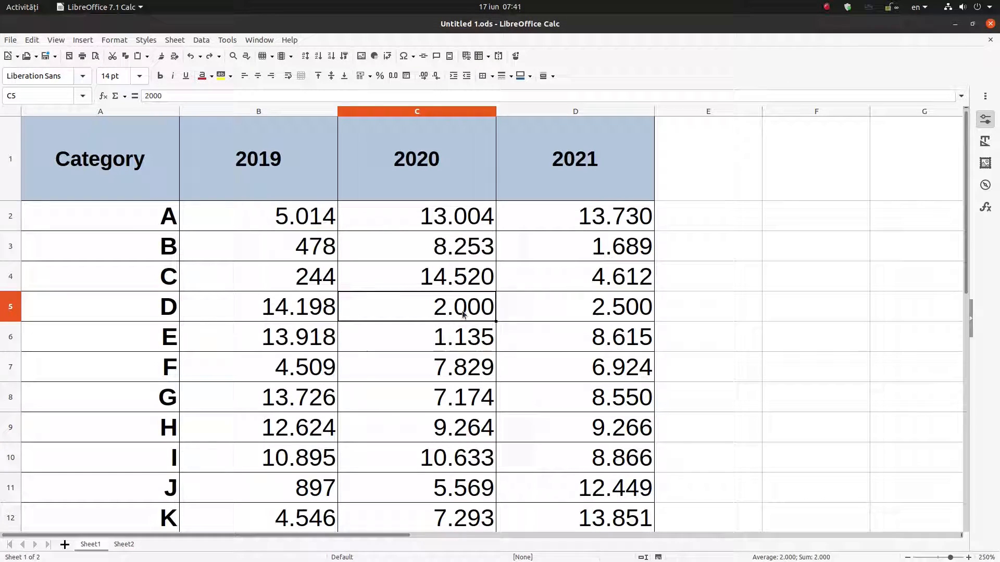
pyautogui.rightClick(463, 306)
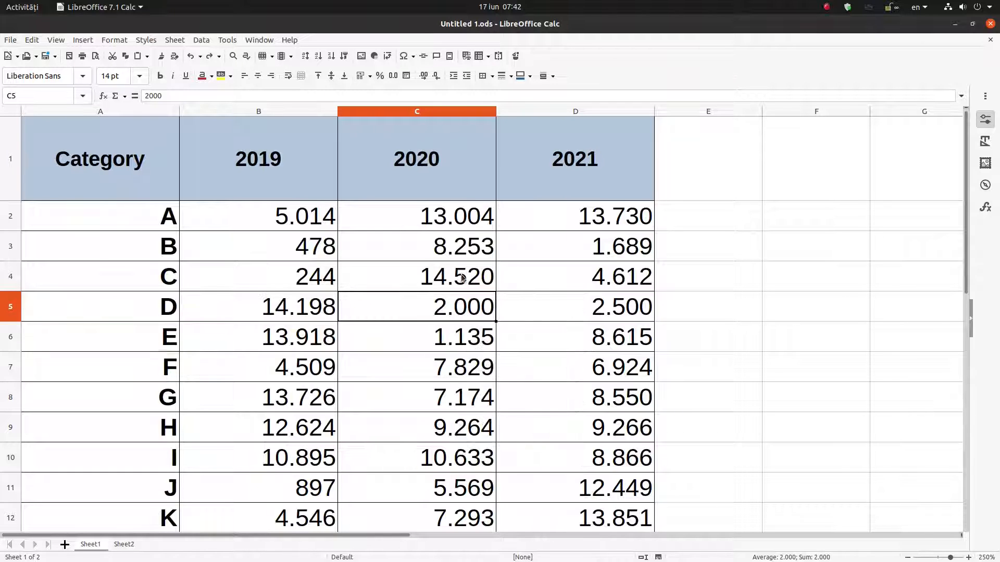
pyautogui.moveTo(438, 289)
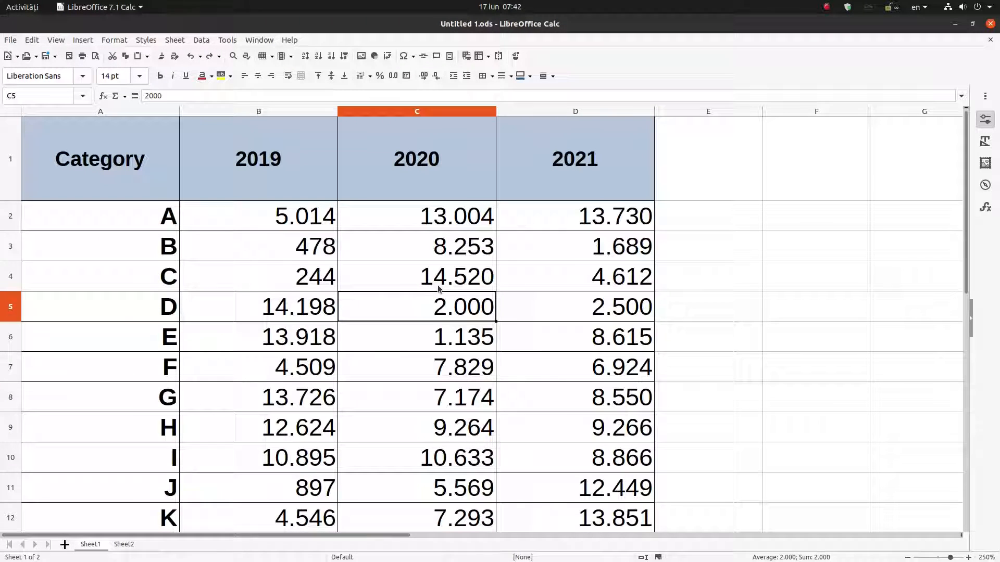
pyautogui.moveTo(568, 161)
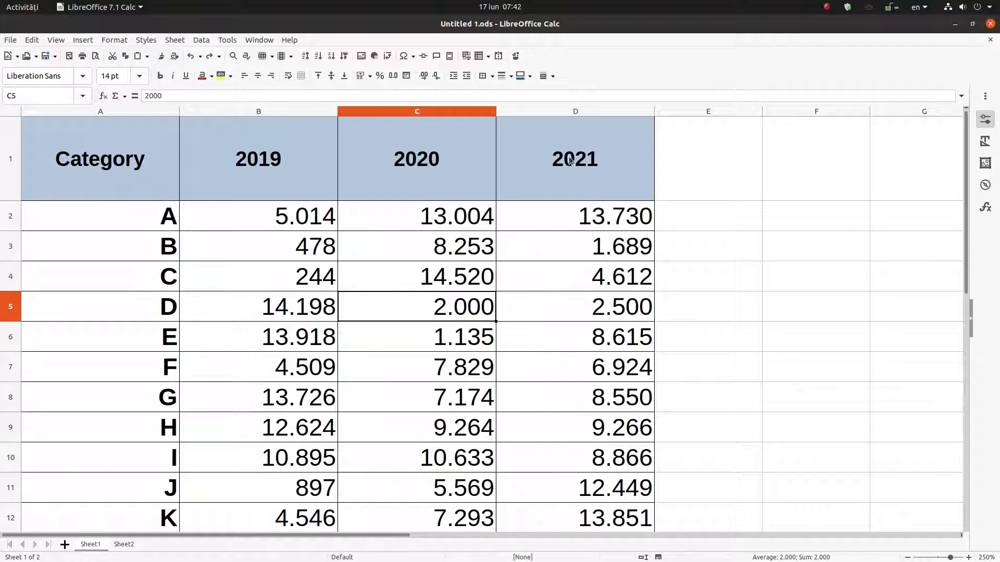
# Delete the entire 2019 column, keeping only 2020 and 2021 beside the categories.
pyautogui.click(259, 276)
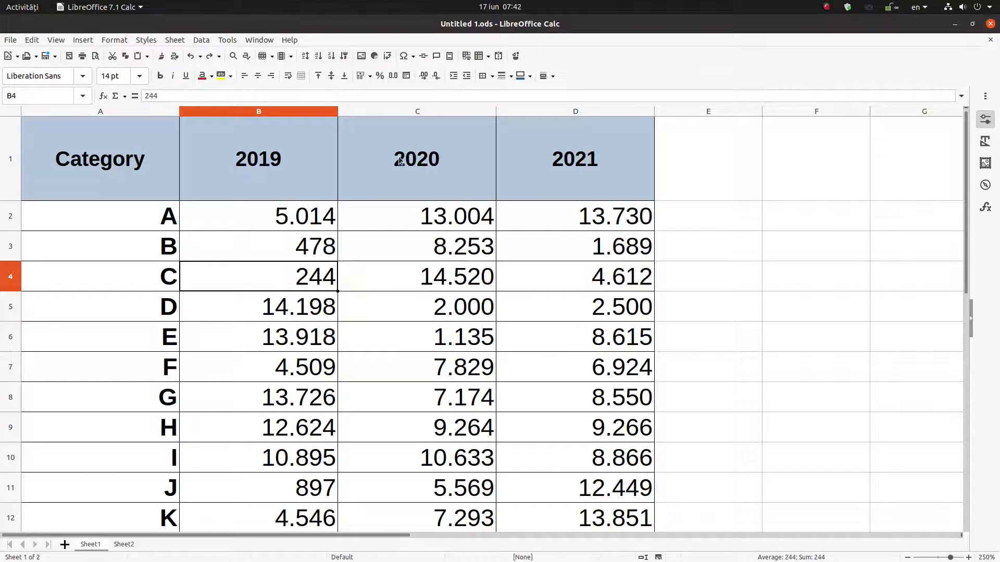
pyautogui.moveTo(374, 231)
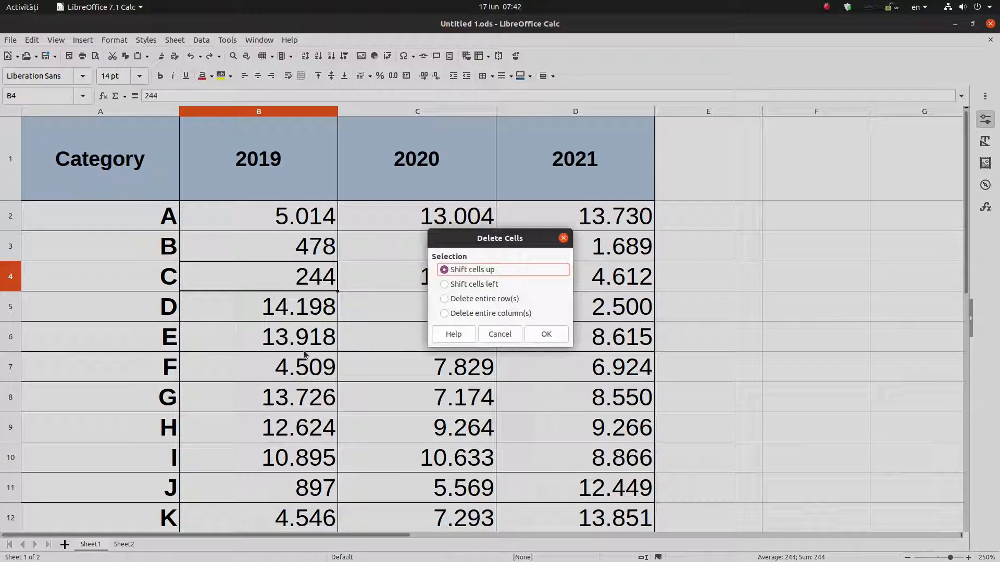
pyautogui.moveTo(478, 315)
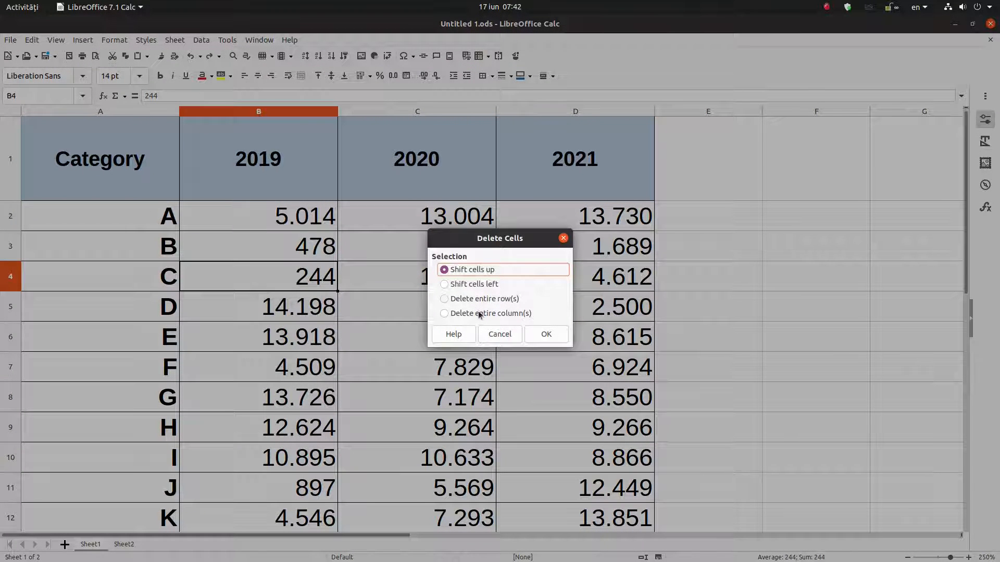
pyautogui.click(544, 333)
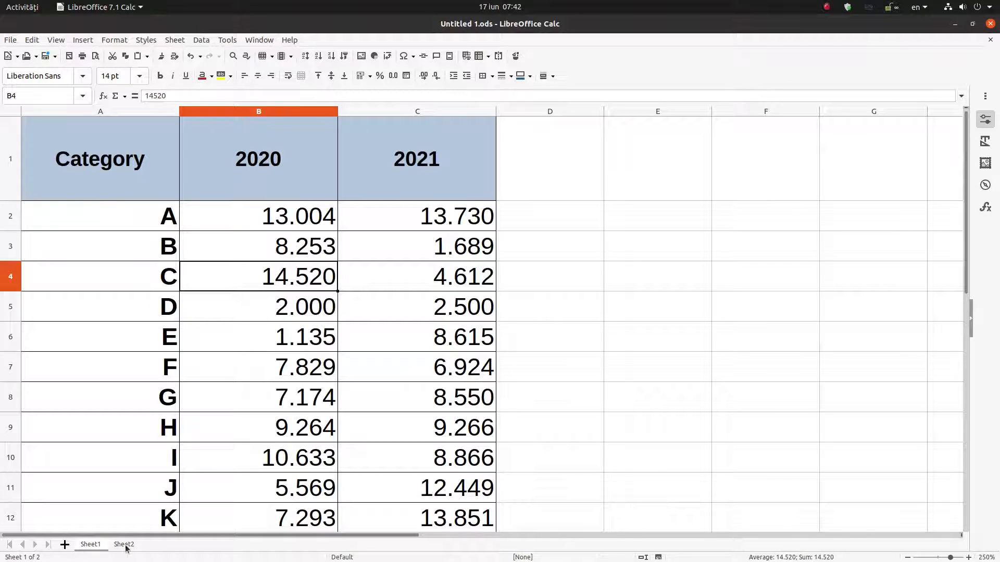
# Try deleting the apples cell with Shift cells left, then cancel.
pyautogui.rightClick(47, 194)
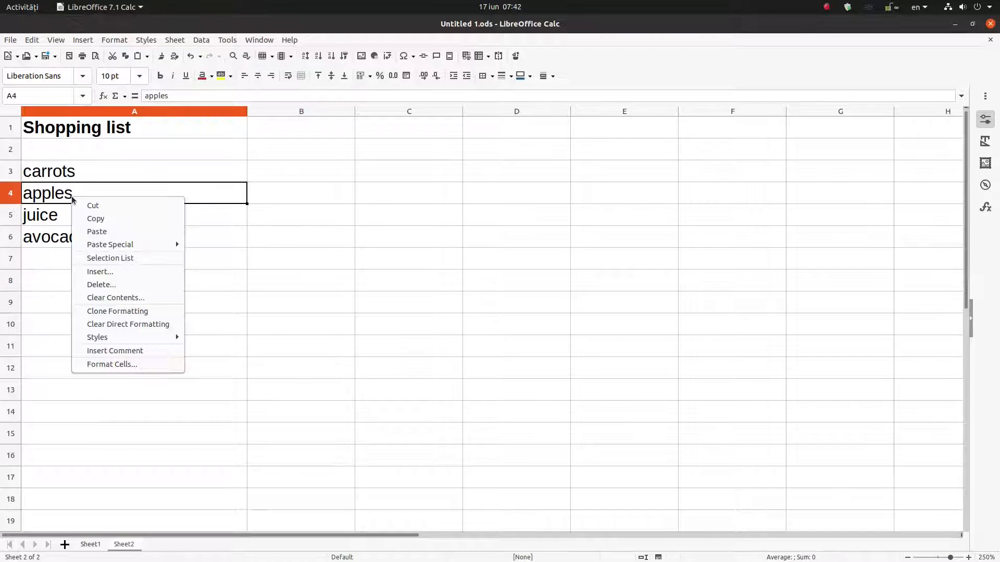
pyautogui.moveTo(101, 284)
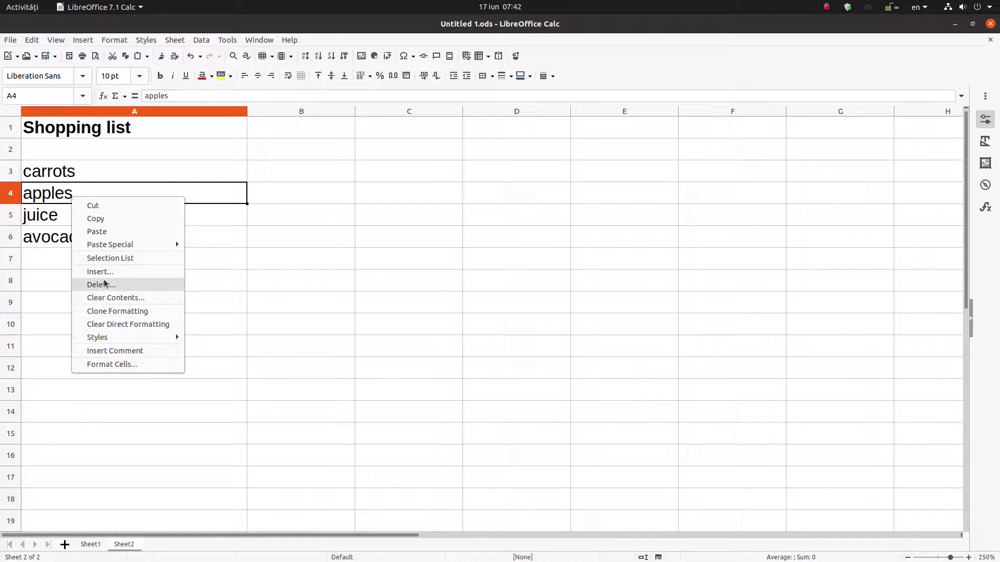
pyautogui.click(101, 285)
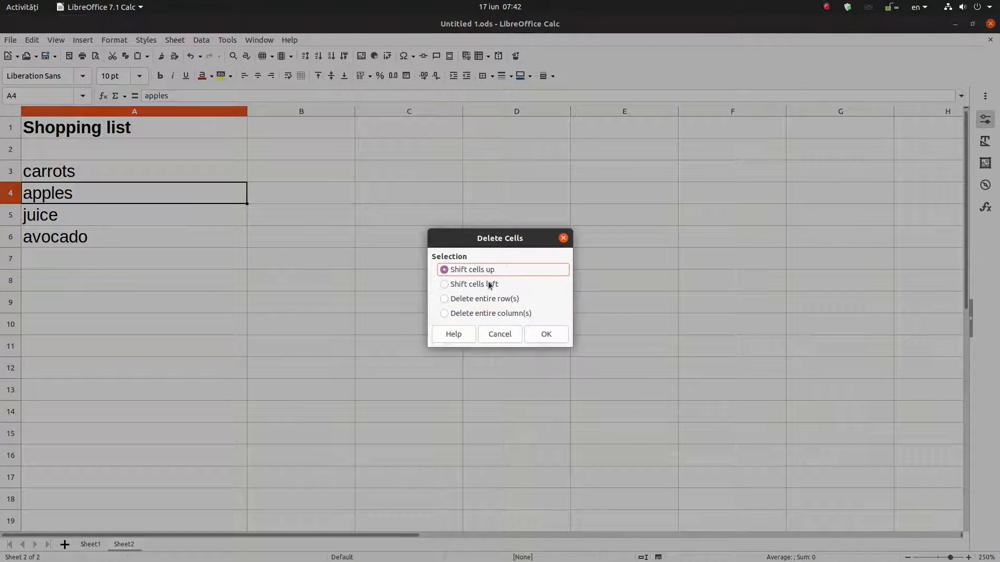
pyautogui.click(471, 284)
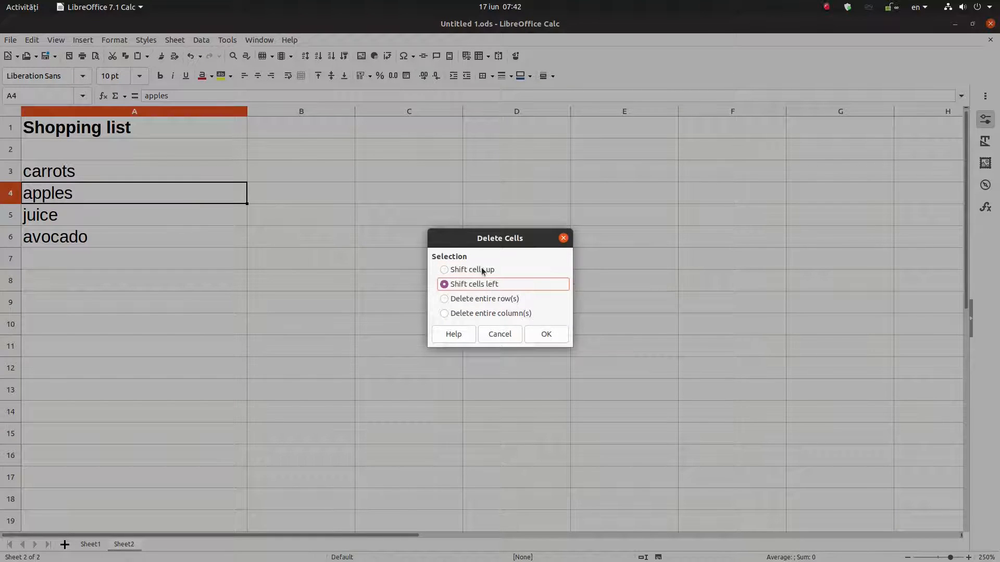
pyautogui.click(499, 333)
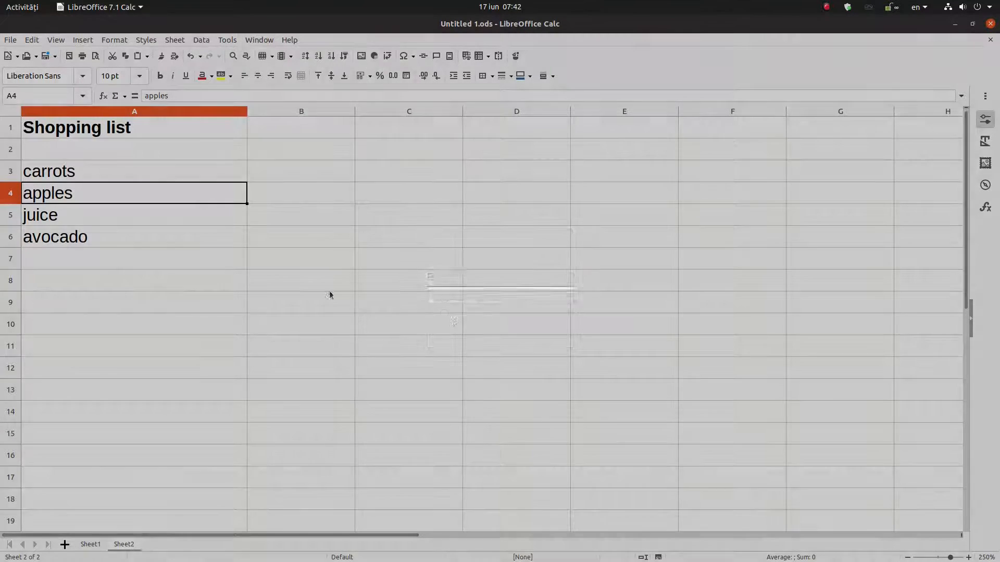
# Retry deleting apples with Shift cells up and cancel again, leaving the list intact.
pyautogui.click(301, 112)
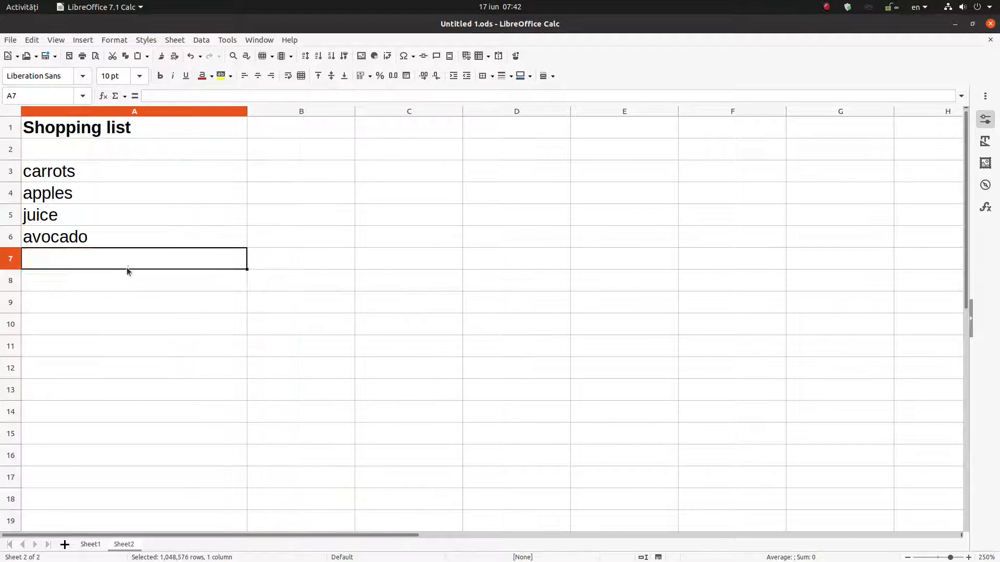
pyautogui.moveTo(301, 127); pyautogui.dragTo(301, 368)
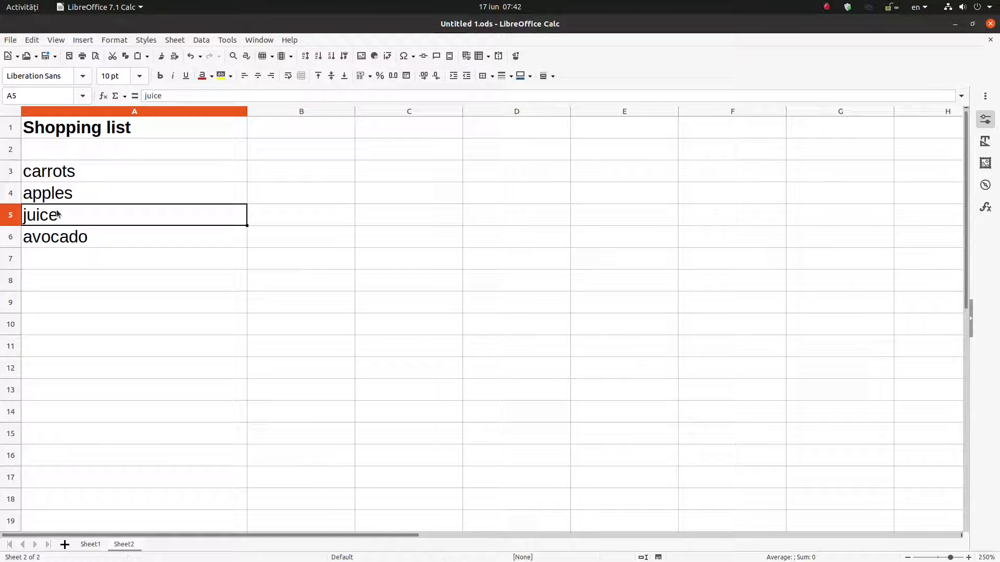
pyautogui.click(135, 192)
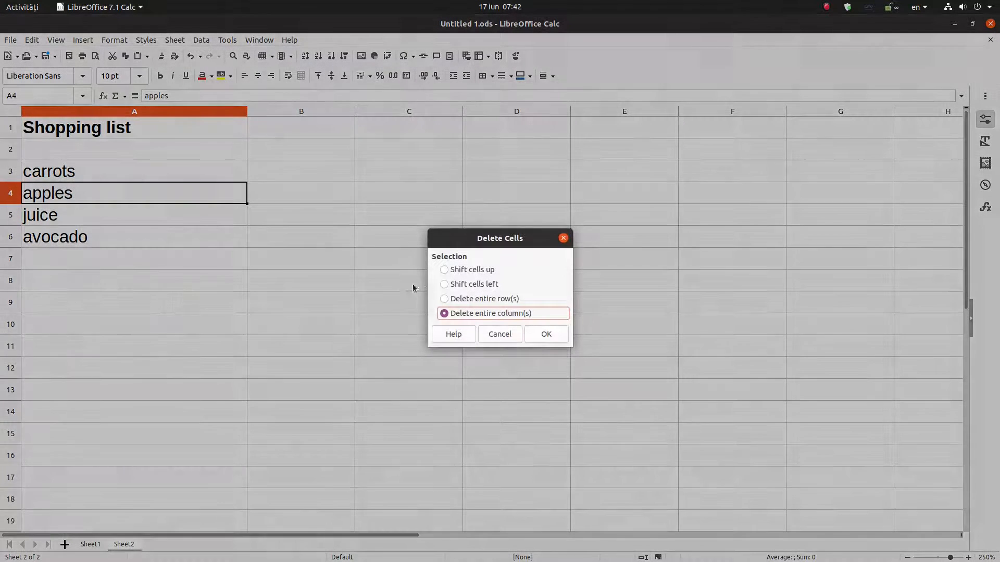
pyautogui.click(471, 268)
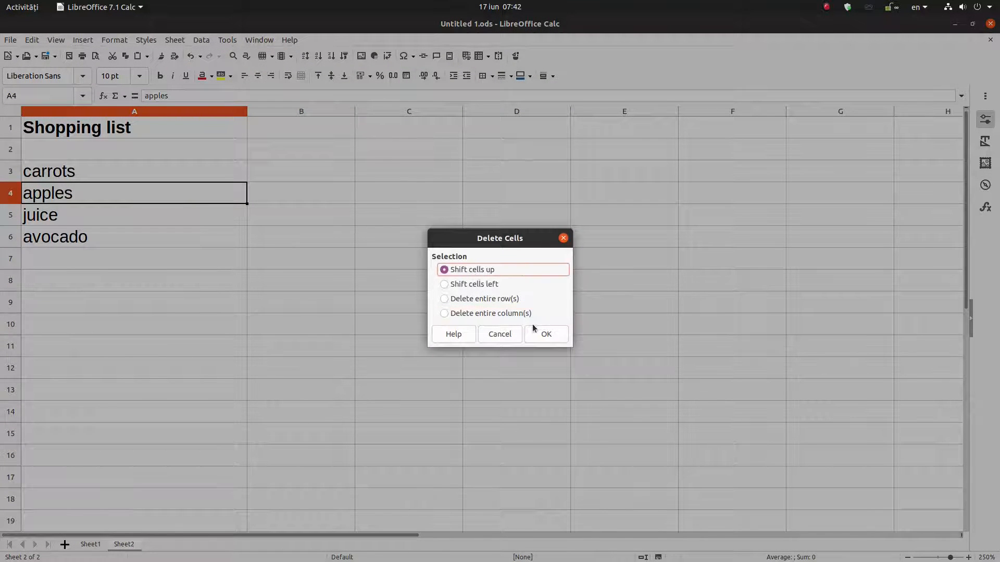
pyautogui.click(500, 334)
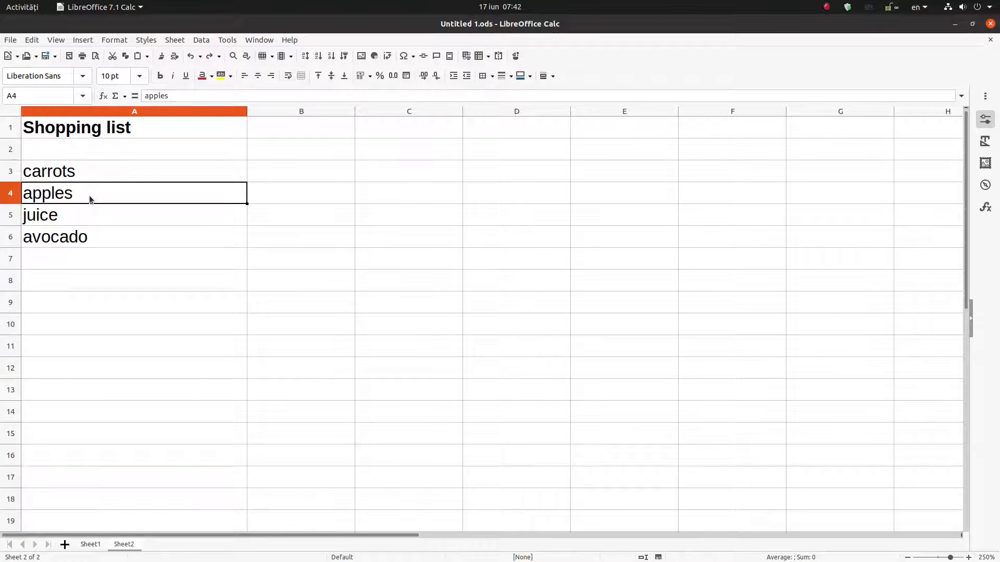
# Clear apples, re-enter it lower so the list reads carrots, juice, apples, and return to Sheet1.
pyautogui.press('Delete')
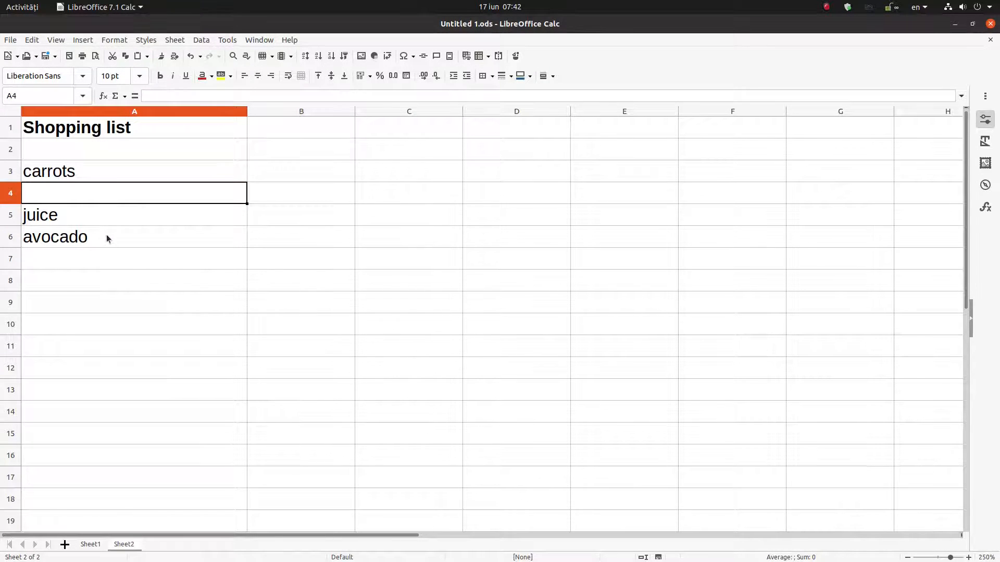
pyautogui.write('apples')
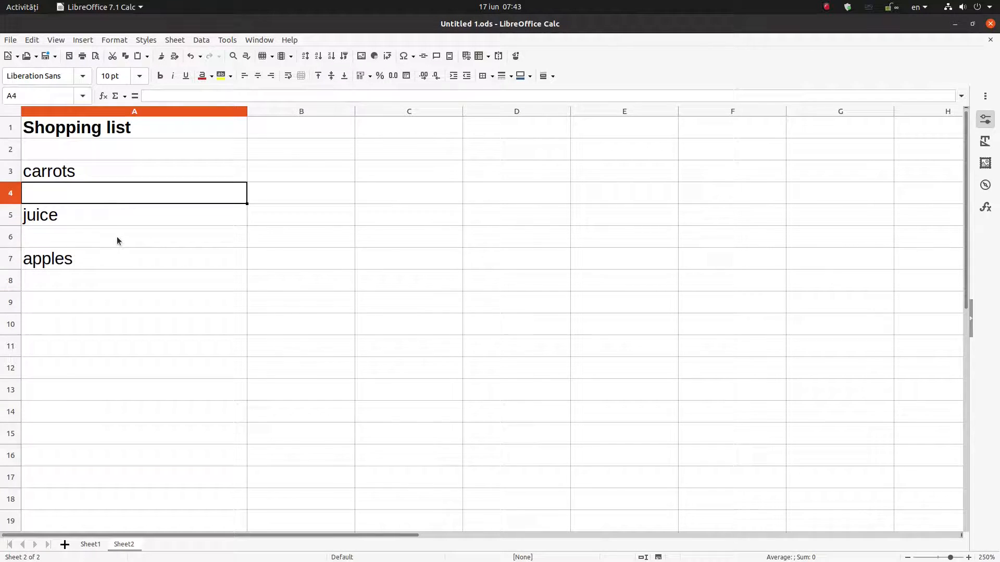
pyautogui.click(134, 236)
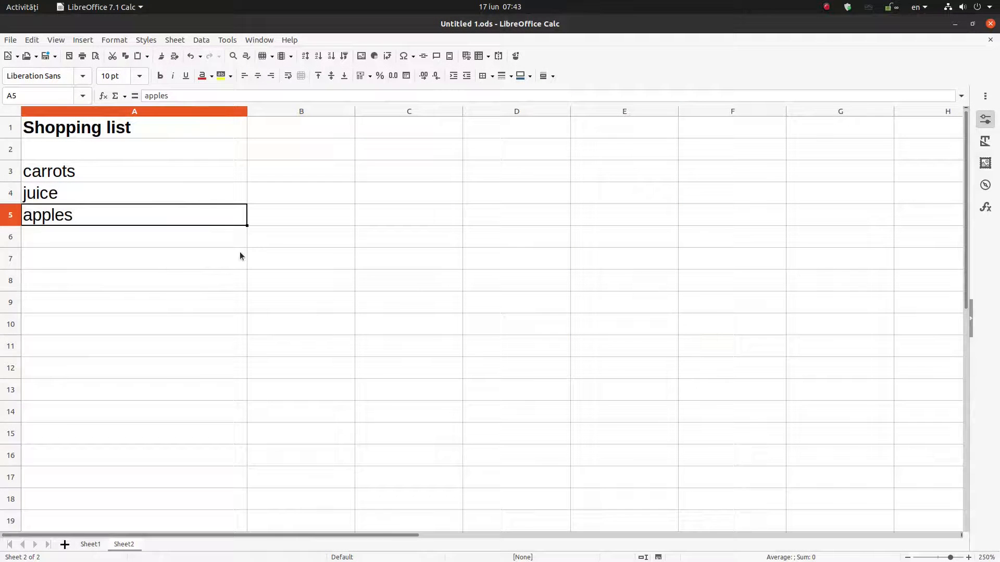
pyautogui.moveTo(129, 224)
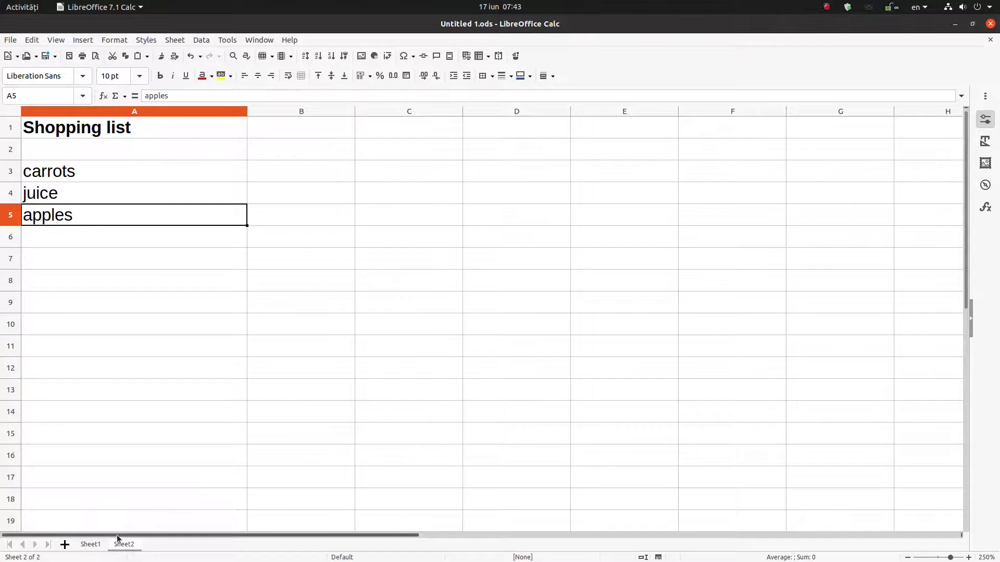
pyautogui.click(90, 544)
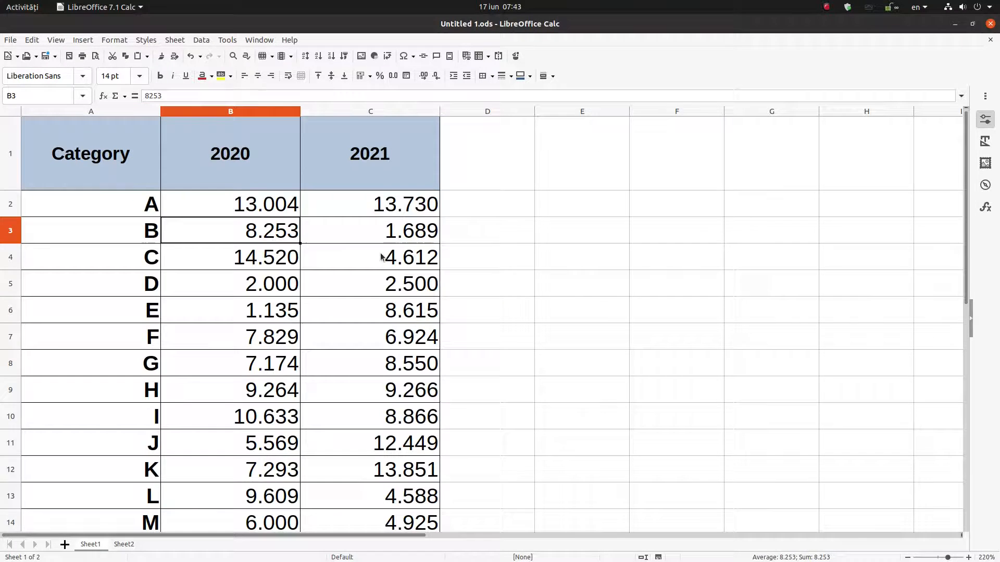
# Edit category D's 2020 value through 3000 and 3500 to read 12.125.500.
pyautogui.click(370, 257)
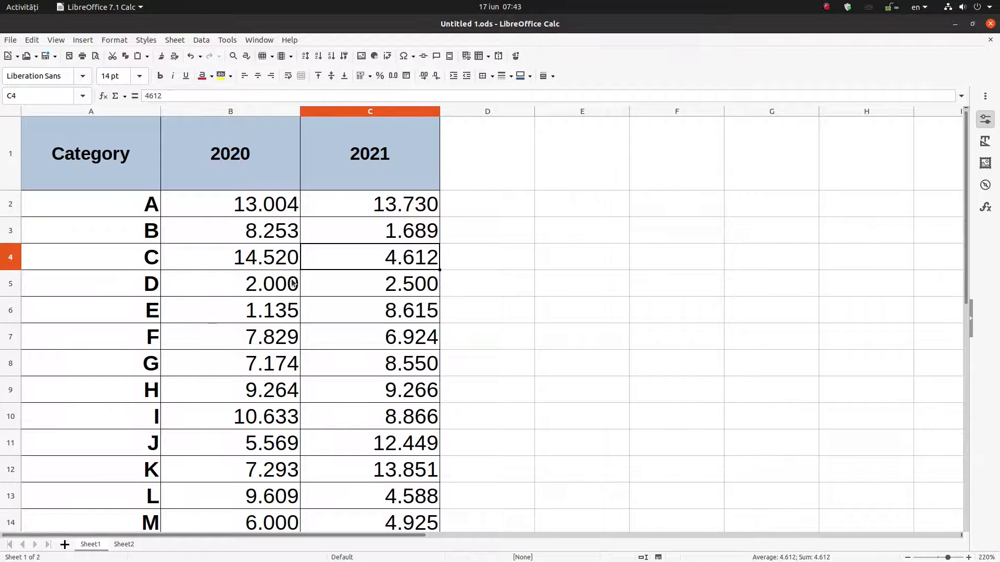
pyautogui.click(229, 283)
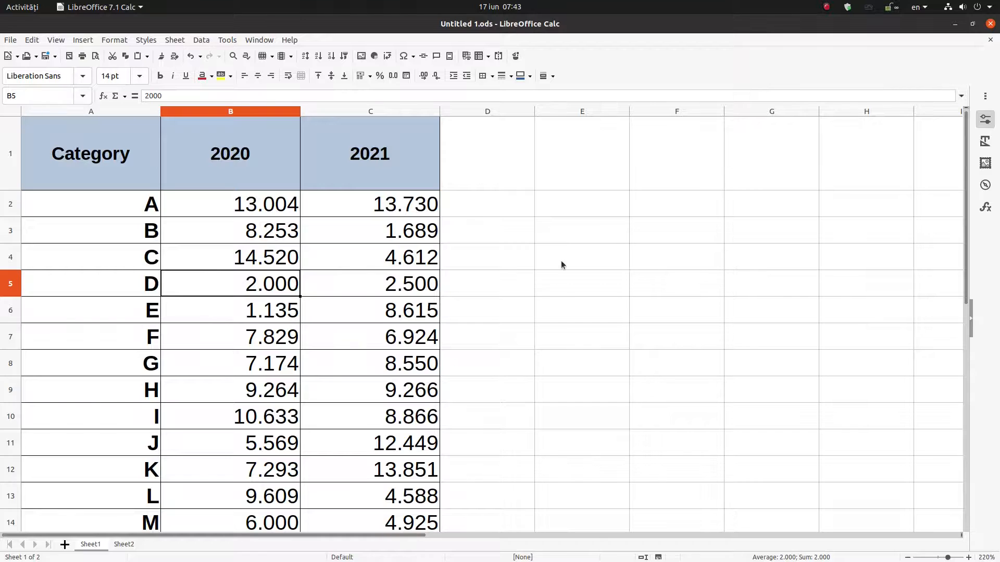
pyautogui.write('3000')
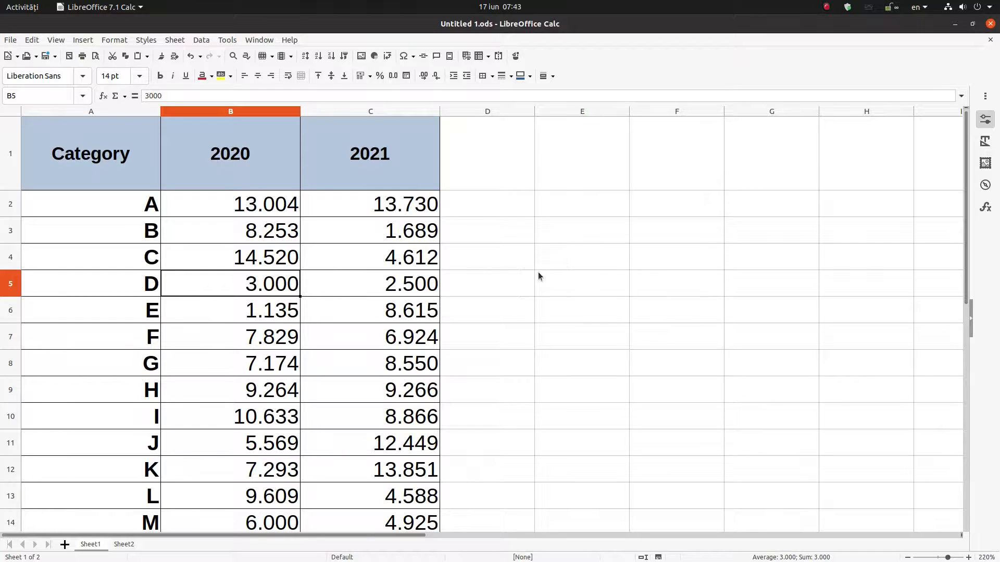
pyautogui.moveTo(499, 289)
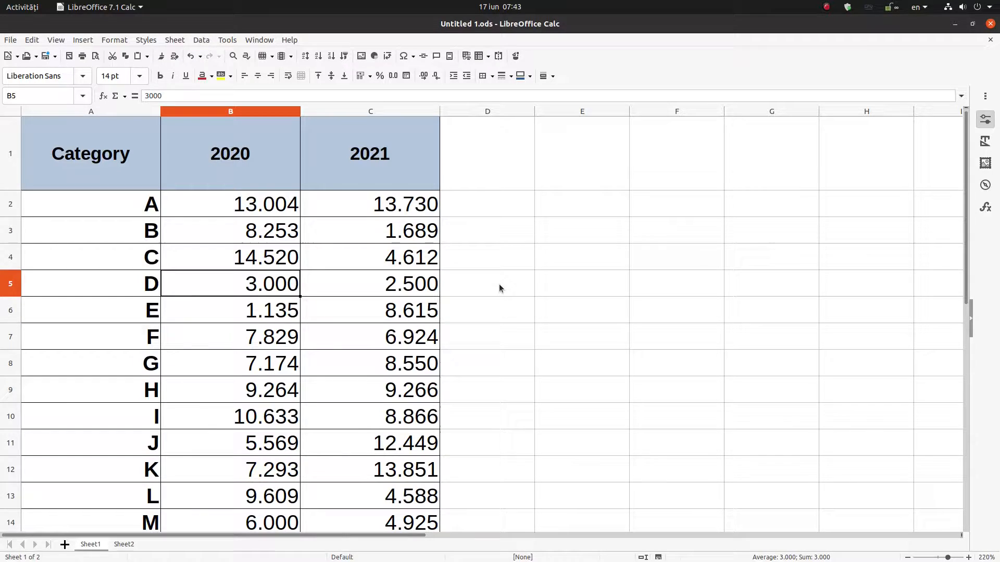
pyautogui.doubleClick(230, 283)
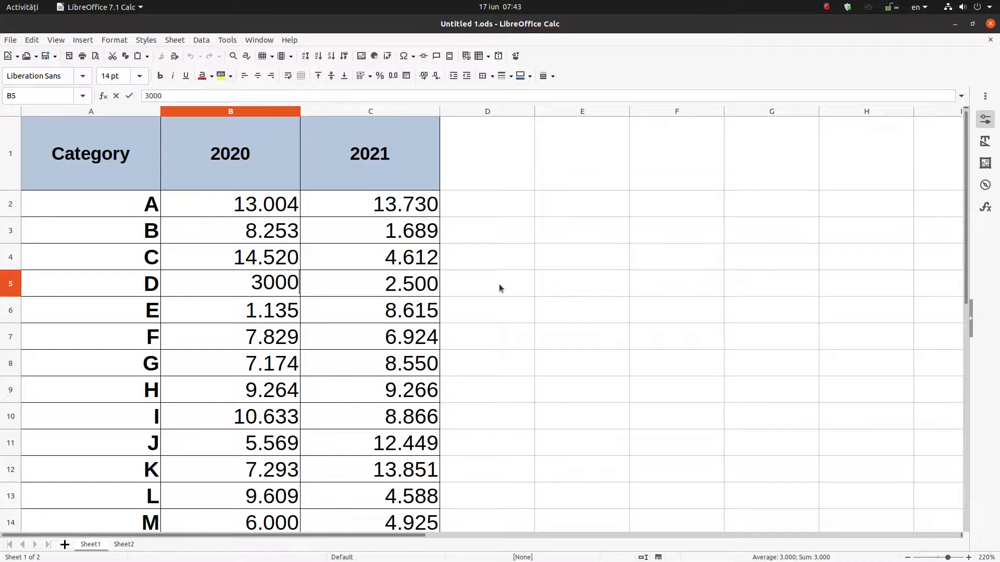
pyautogui.write('3500')
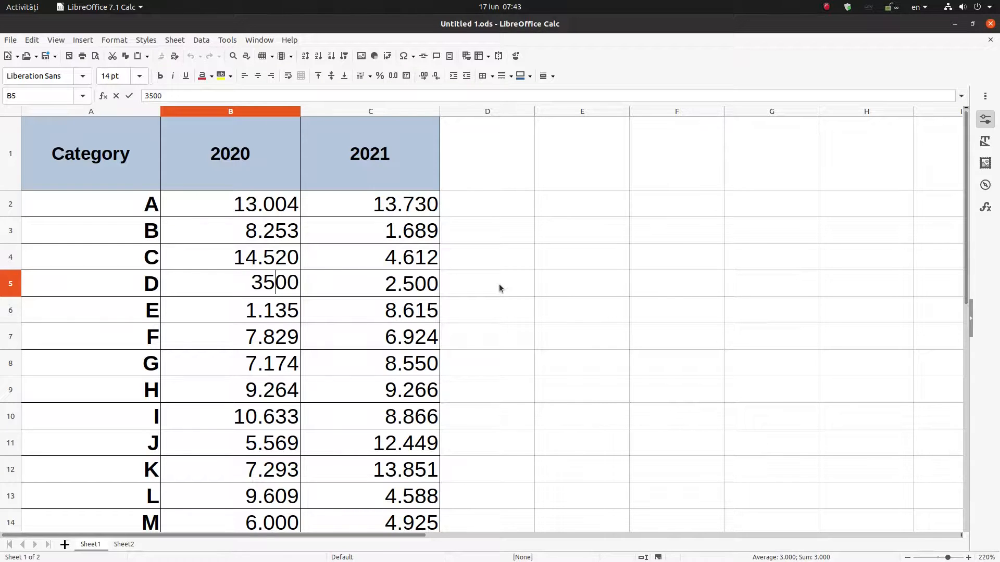
pyautogui.press('Return')
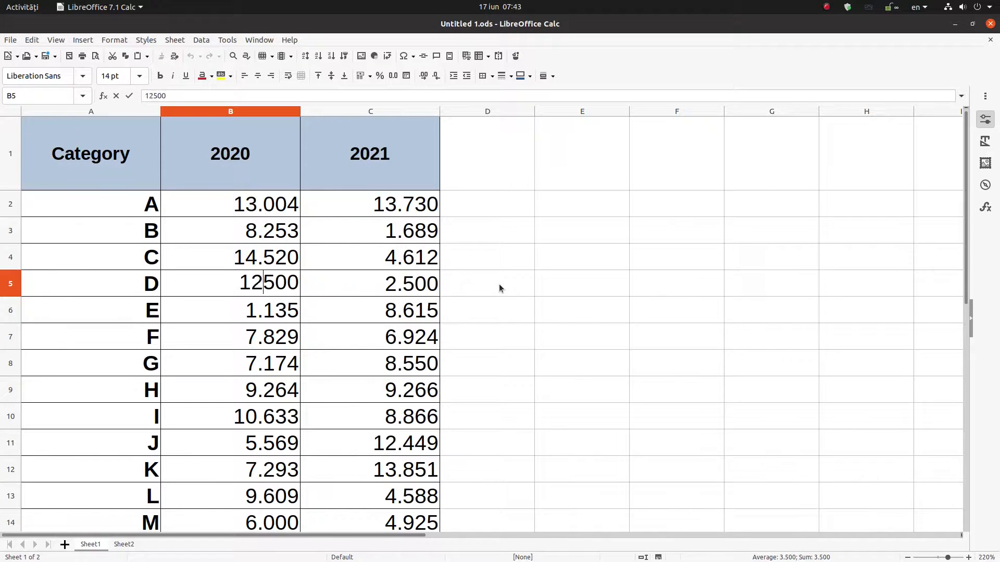
pyautogui.write('12')
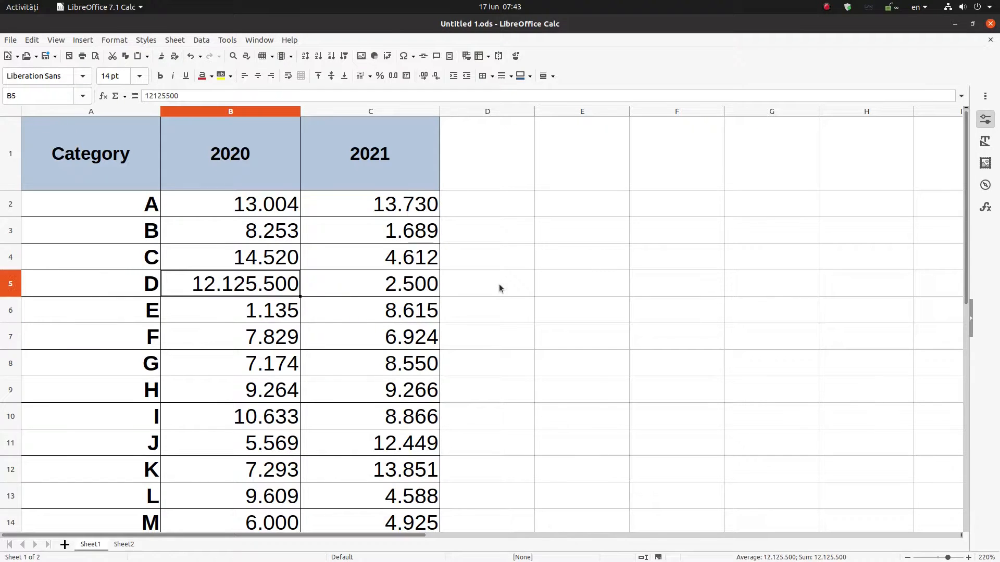
pyautogui.moveTo(429, 298)
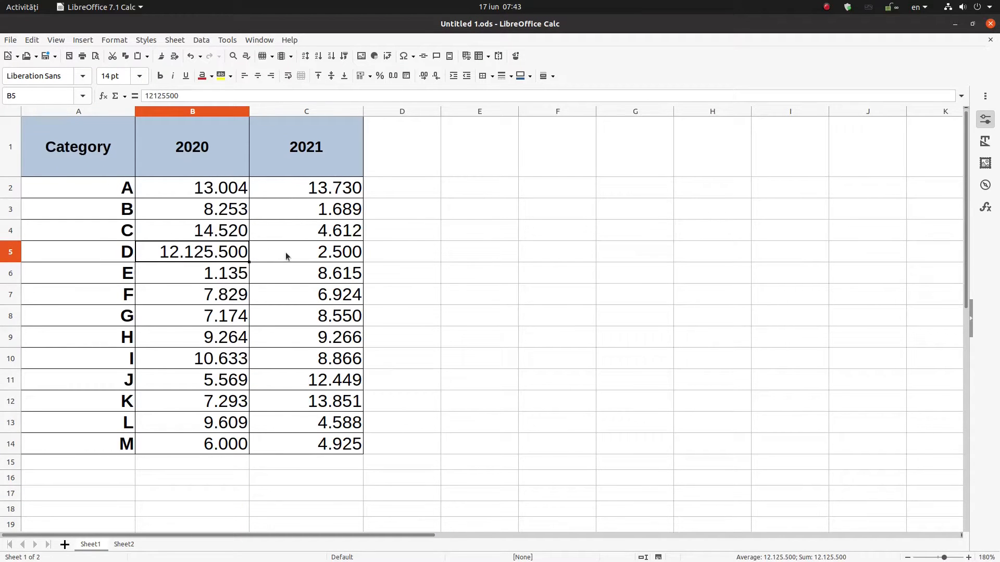
pyautogui.doubleClick(203, 251)
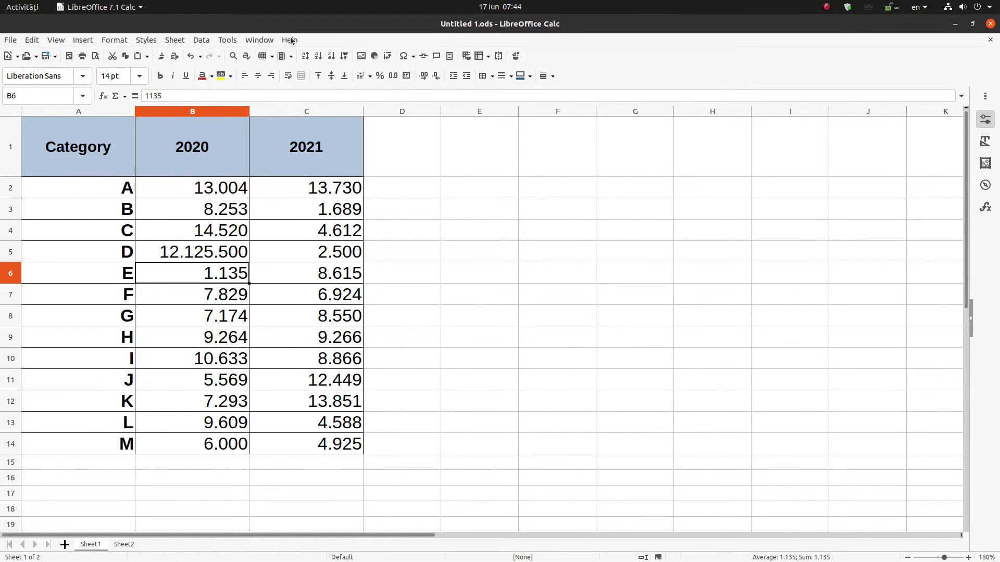
# Show the About LibreOffice information with version 7.1.4.2.
pyautogui.click(288, 40)
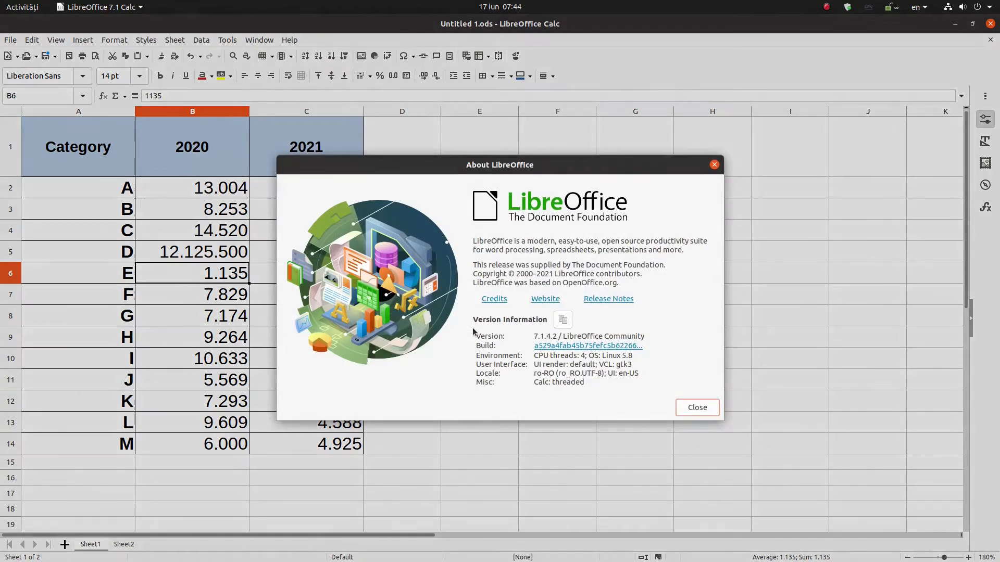